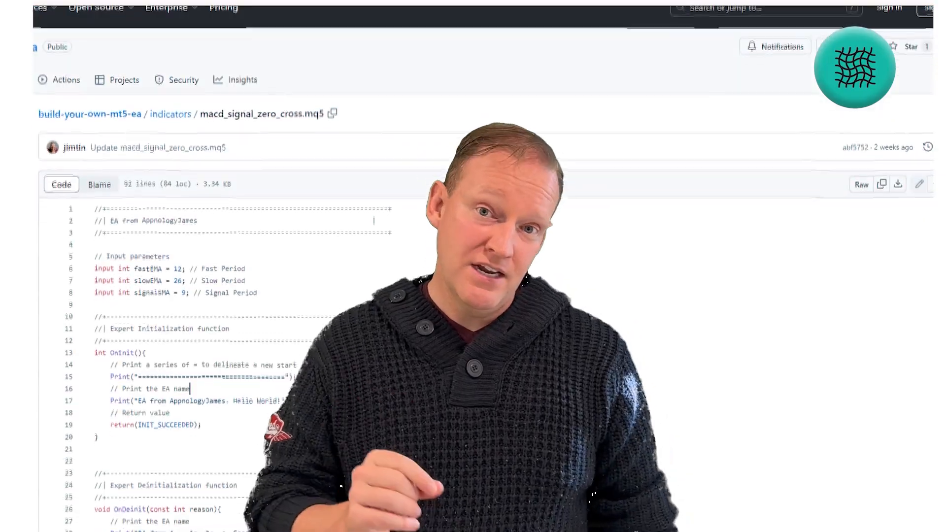
# Declare input int fastEMA = 12 (with slowEMA 26, signalSMA 9) below the header and start a line after OnDeinit
pyautogui.scroll(-3)
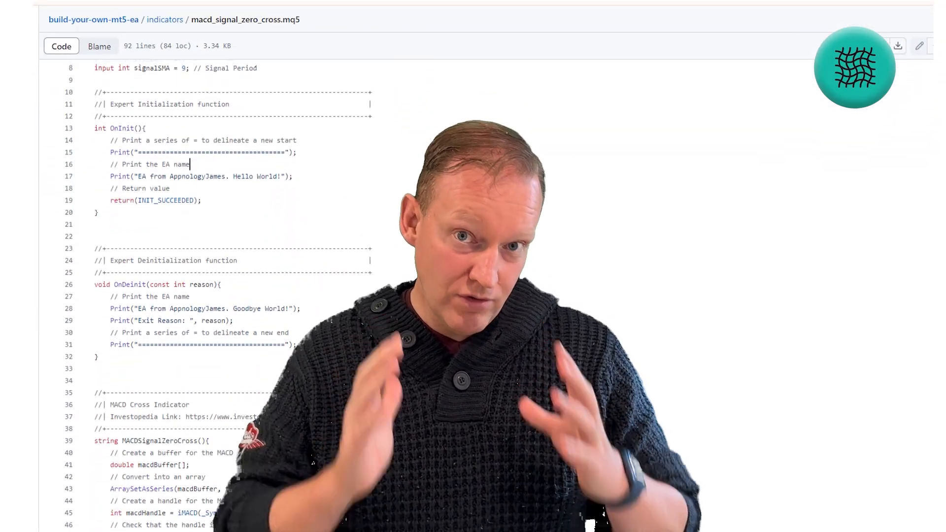
pyautogui.scroll(-3)
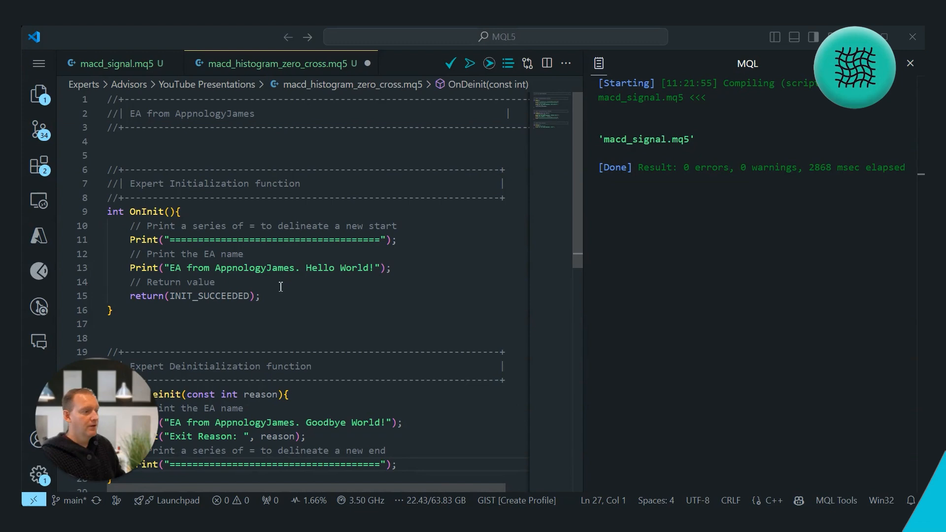
pyautogui.moveTo(235, 161)
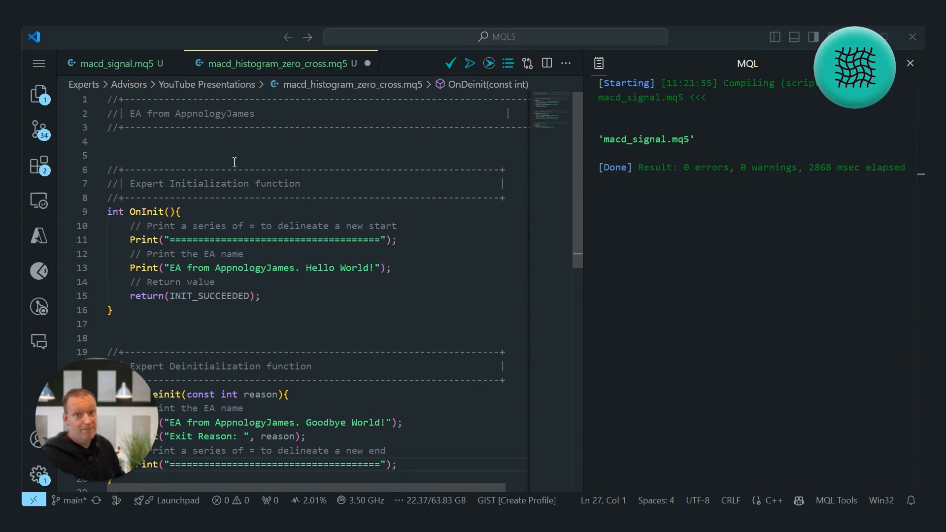
pyautogui.scroll(-3)
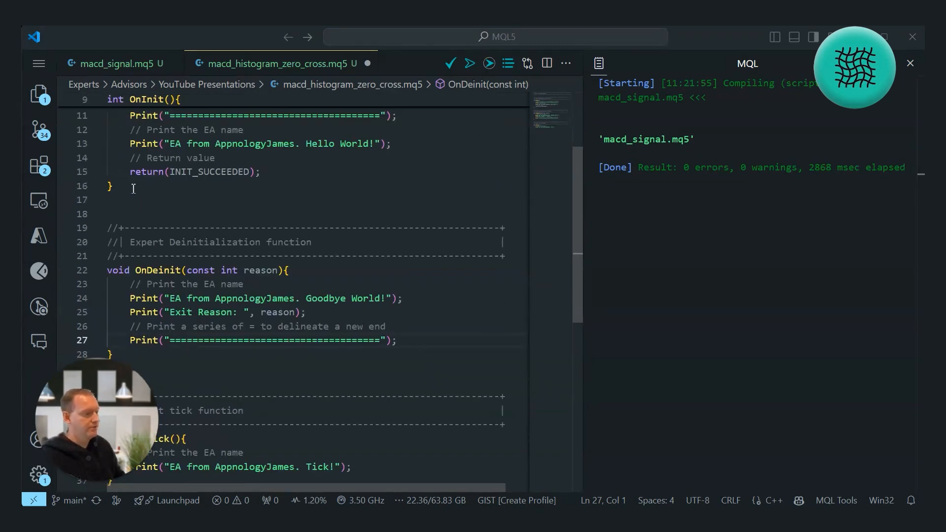
pyautogui.scroll(3)
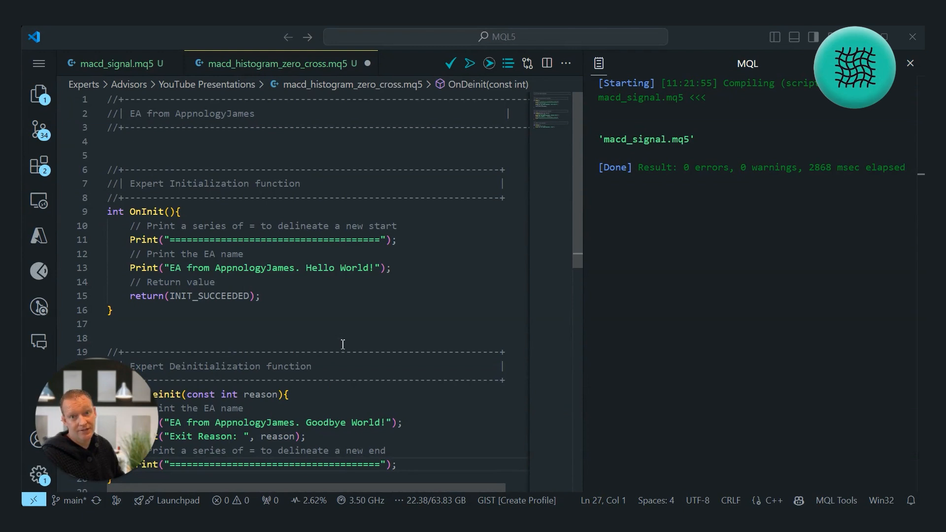
pyautogui.click(111, 141)
pyautogui.write('// Input Parameters')
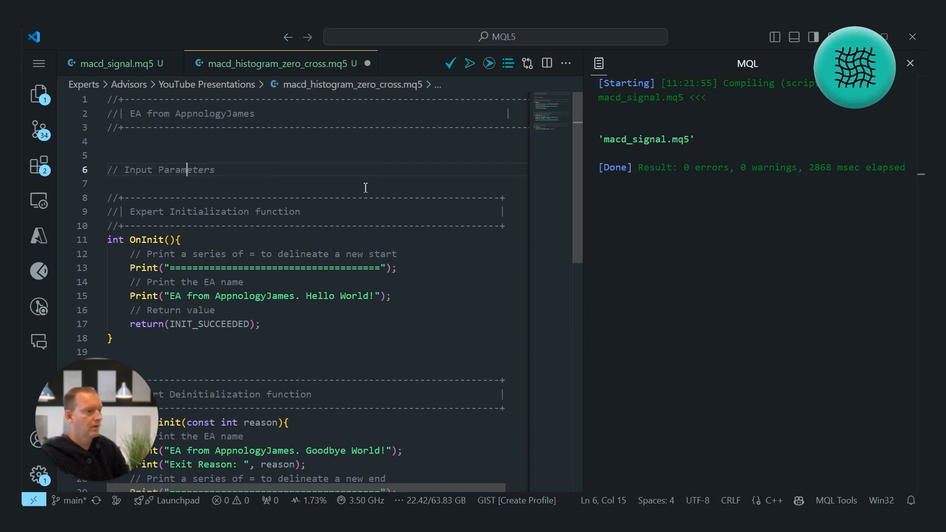
pyautogui.write('input int fastEMA = 12;')
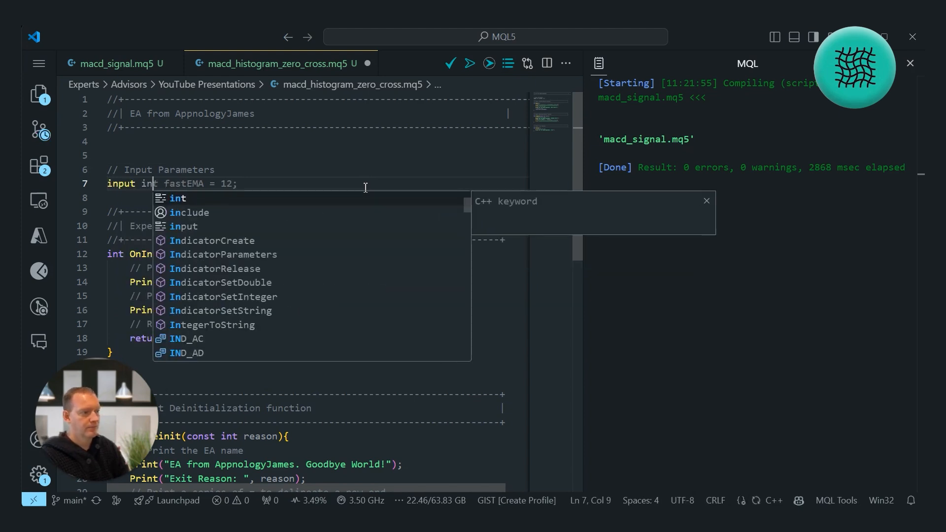
pyautogui.press('Escape')
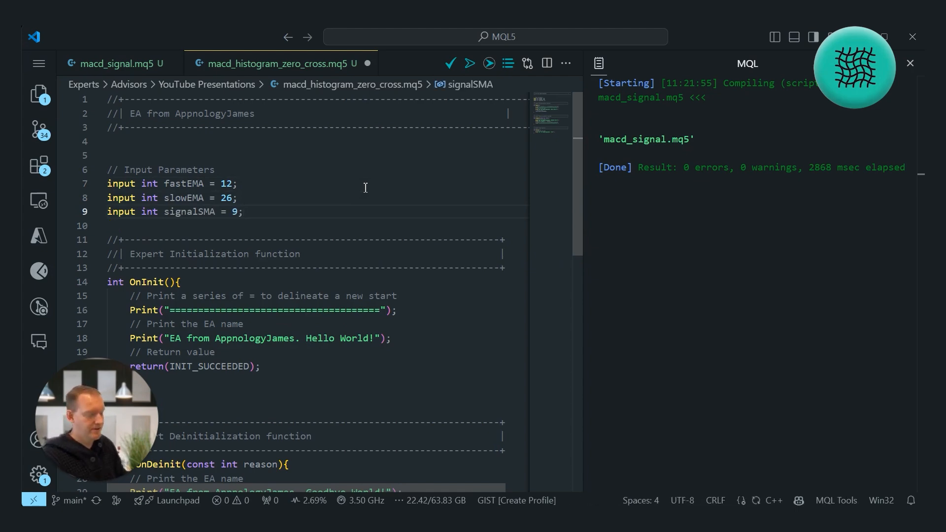
pyautogui.scroll(-3)
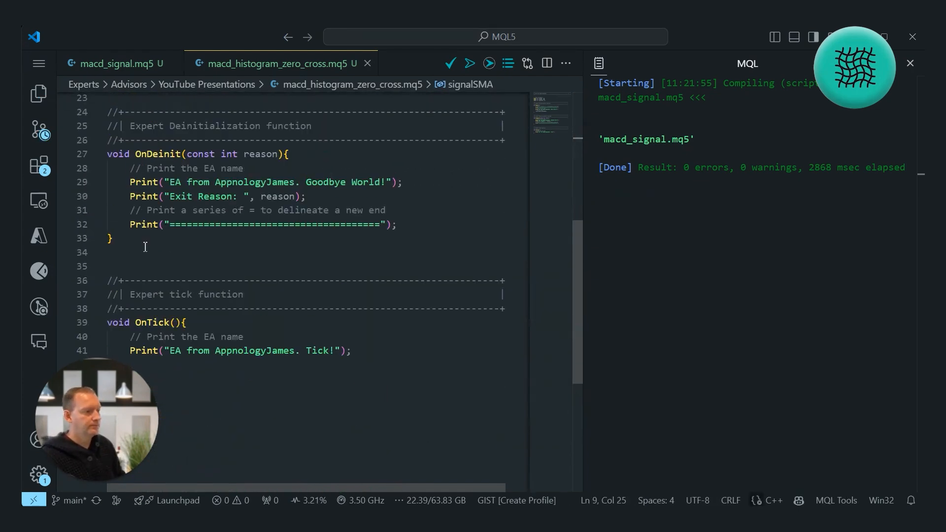
pyautogui.press('enter')
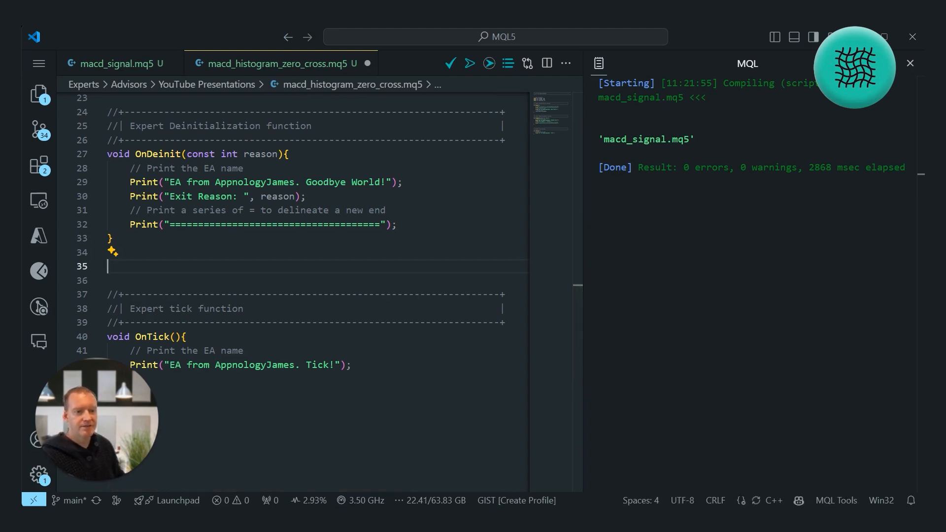
# Write a 'MACD Histogram Zero Cross' comment header box after OnDeinit
pyautogui.write('//')
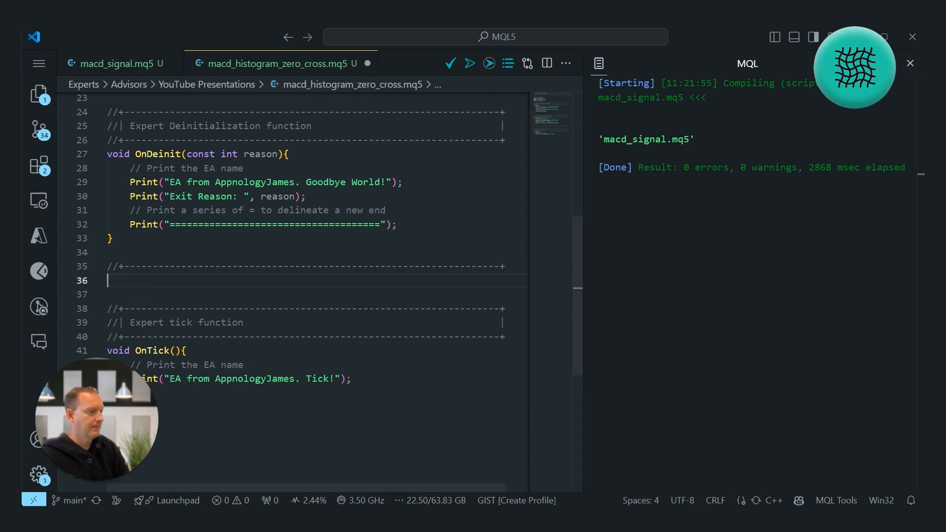
pyautogui.write('// Expert tick function')
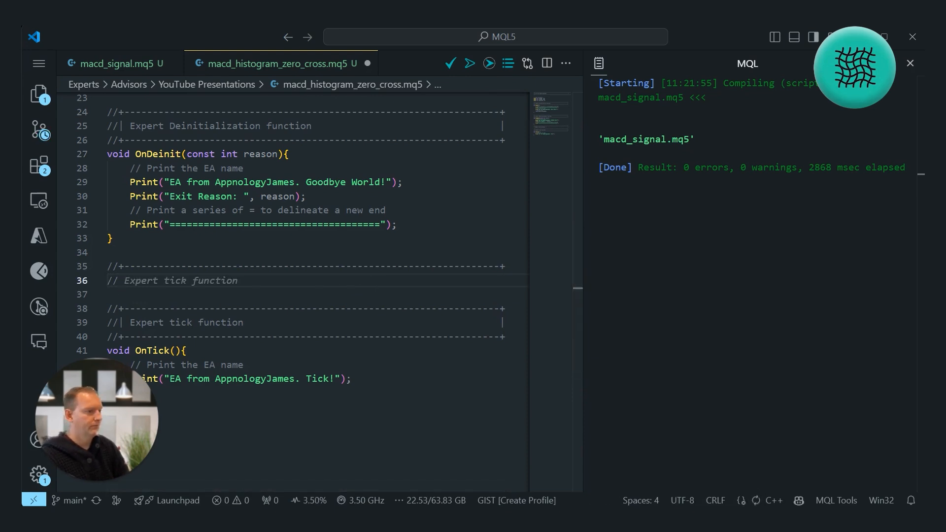
pyautogui.write('Moving Average Convergence Divergence (MACD)')
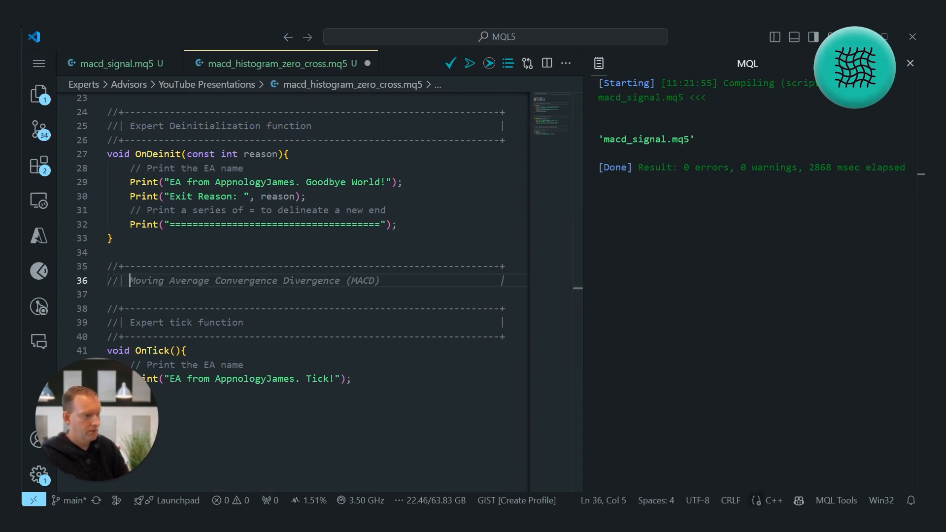
pyautogui.write('MACD Histogram Zero Cross                                        |')
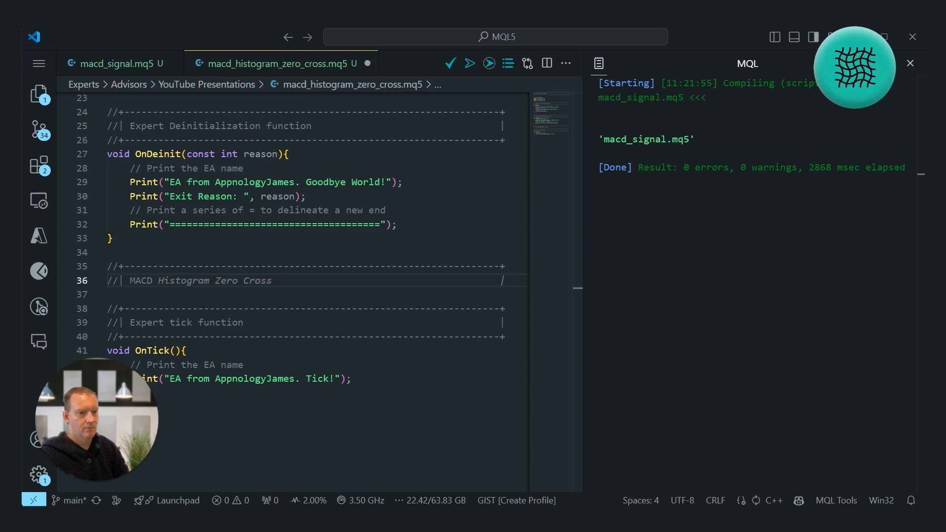
pyautogui.click(179, 281)
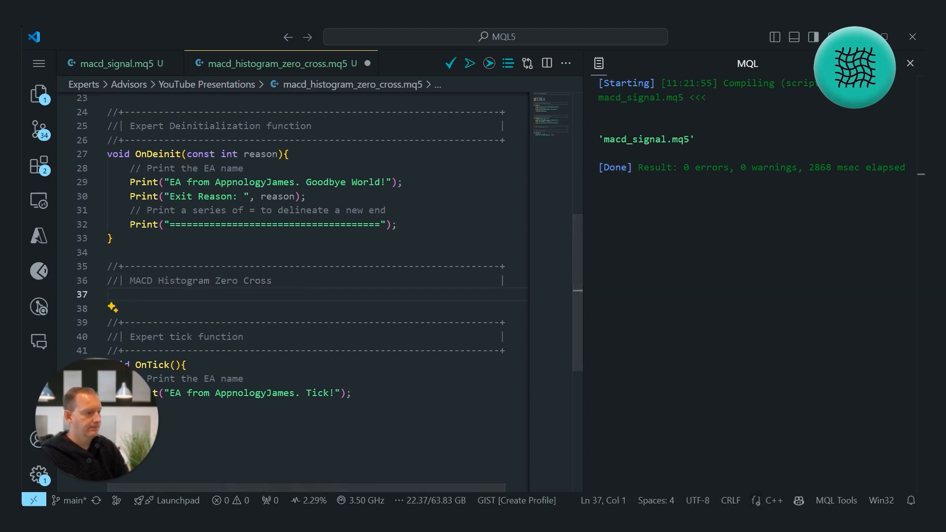
# Declare the empty string function MACDHistogramZeroCross() below the header
pyautogui.write('s')
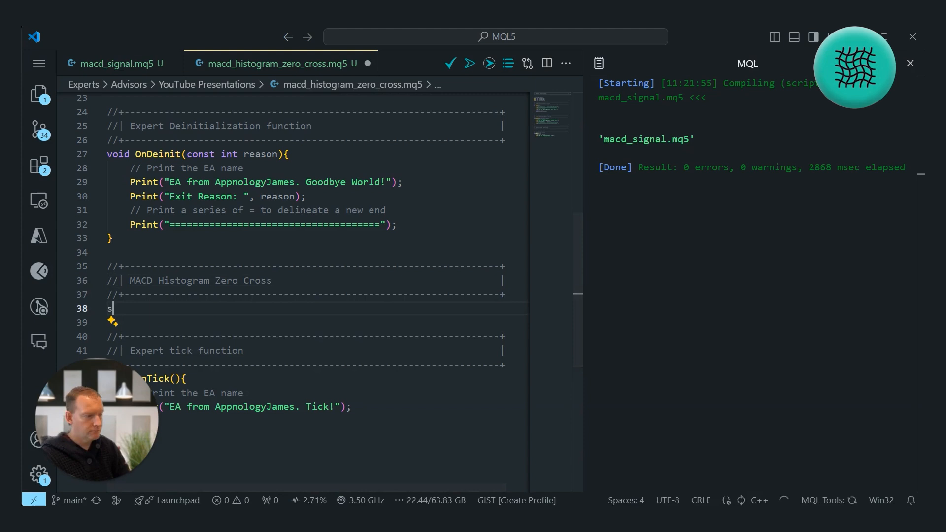
pyautogui.write('tring')
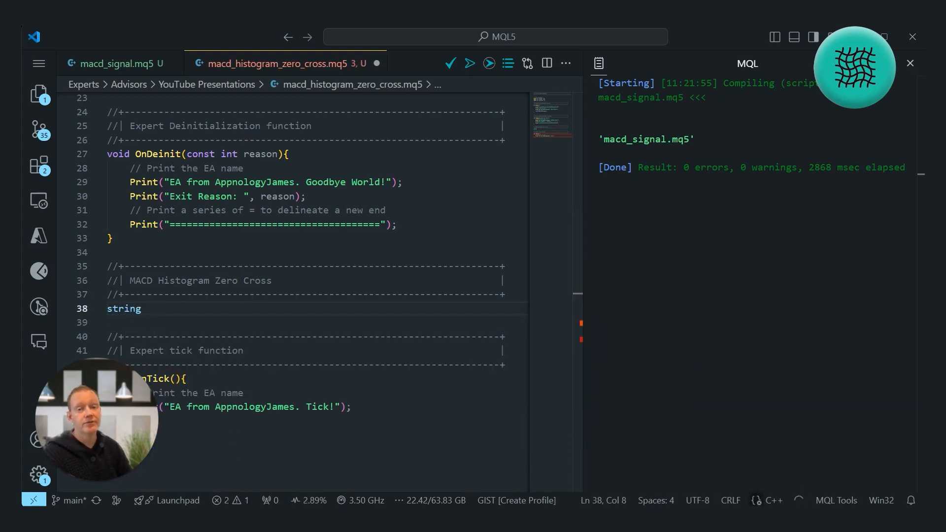
pyautogui.write('MACD_Histogram_Zero_Cross(){')
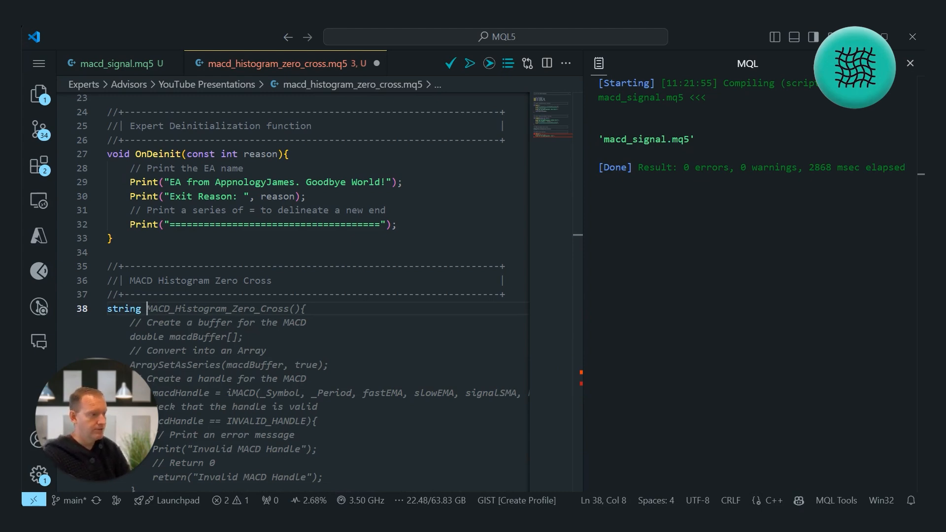
pyautogui.write('MACDHistogram')
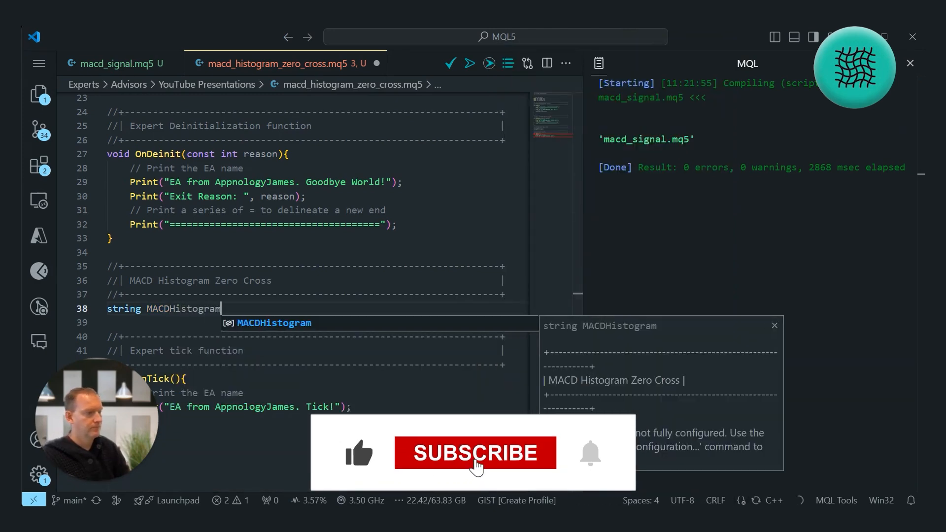
pyautogui.write('ZeroCross(){')
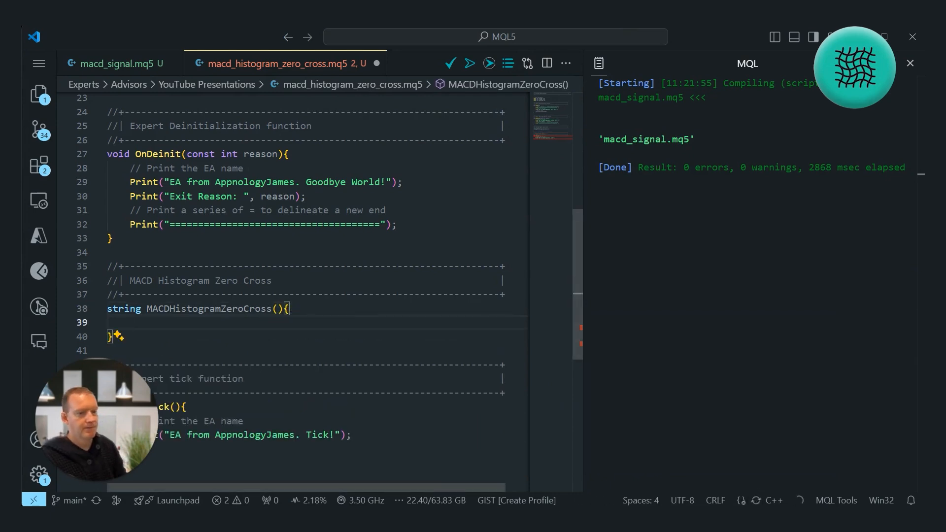
# Declare double macdBuffer[] and set it as a series with ArraySetAsSeries(macdBuffer, true)
pyautogui.scroll(-3)
pyautogui.write('// Create a buffer')
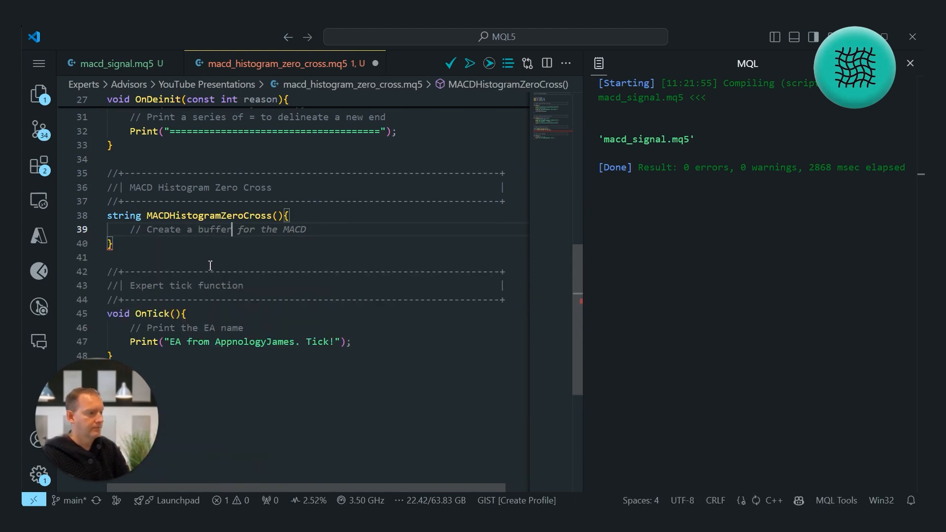
pyautogui.press('enter')
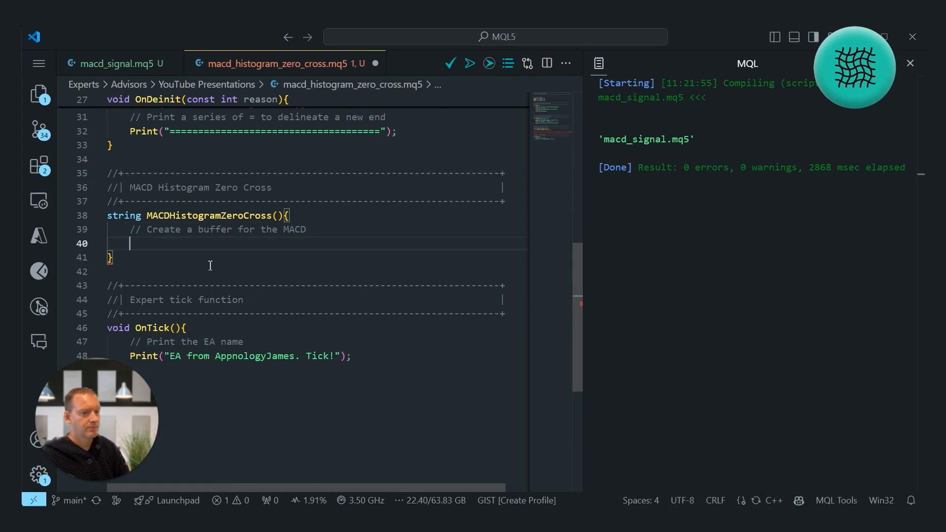
pyautogui.write('double macdBuffer[];')
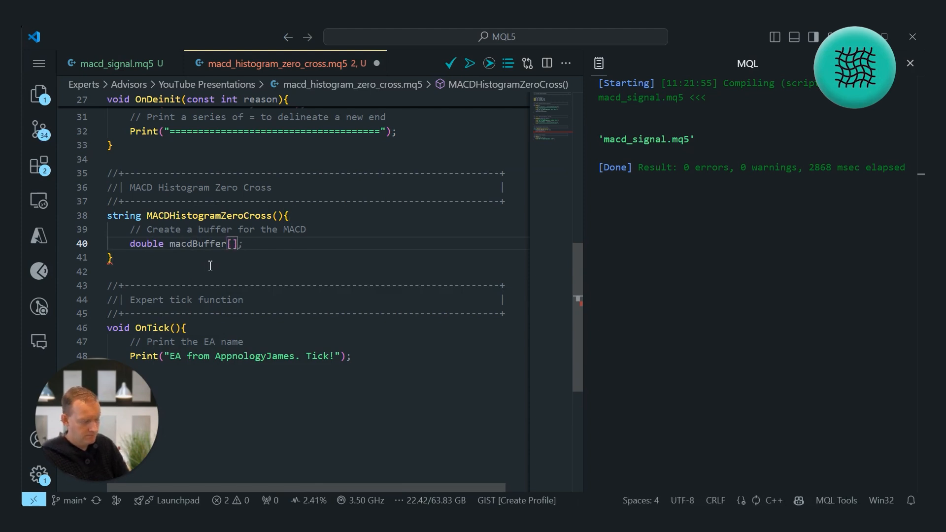
pyautogui.write('// Convert into an Array')
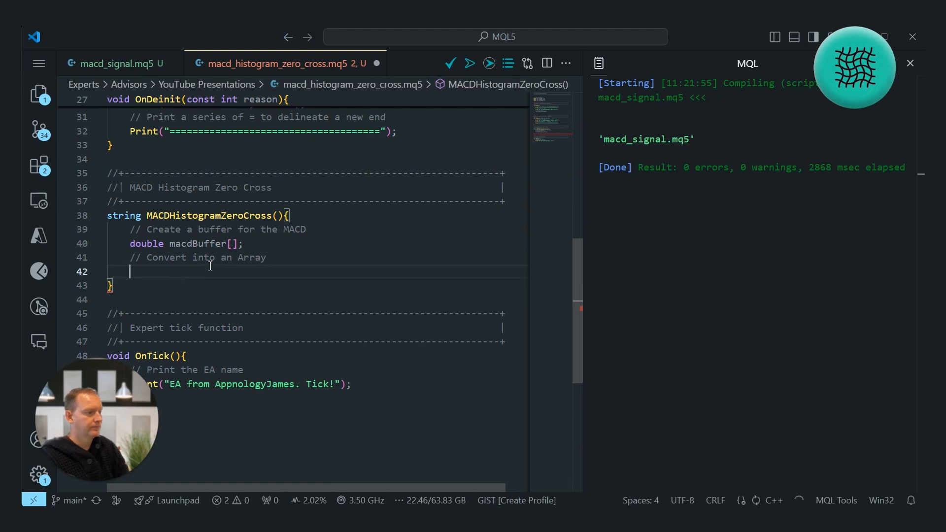
pyautogui.write('ArraySetAsSeries(macdBuffer, true);')
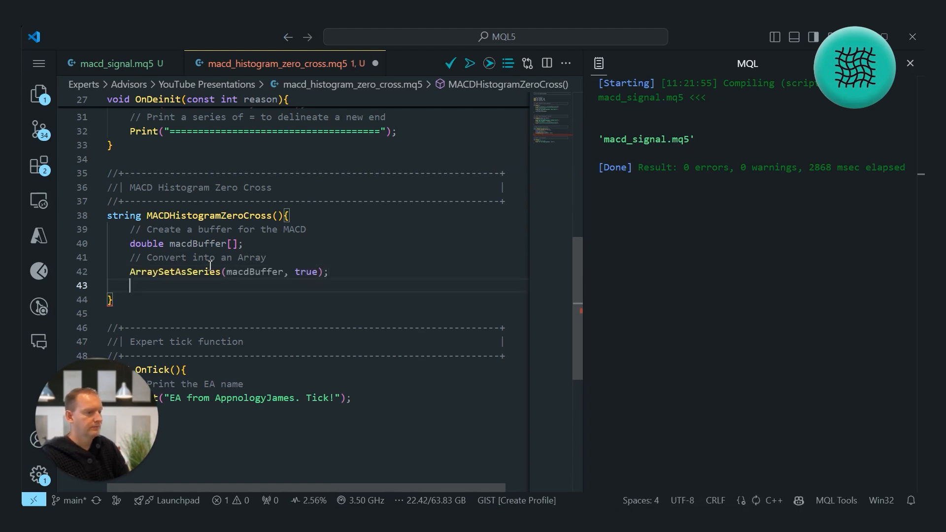
# Create macdHandle via iMACD(_Symbol, _Period, fastEMA, slowEMA, signalSMA, ...)
pyautogui.write('// Create a handle for the MACD')
pyautogui.write('int m')
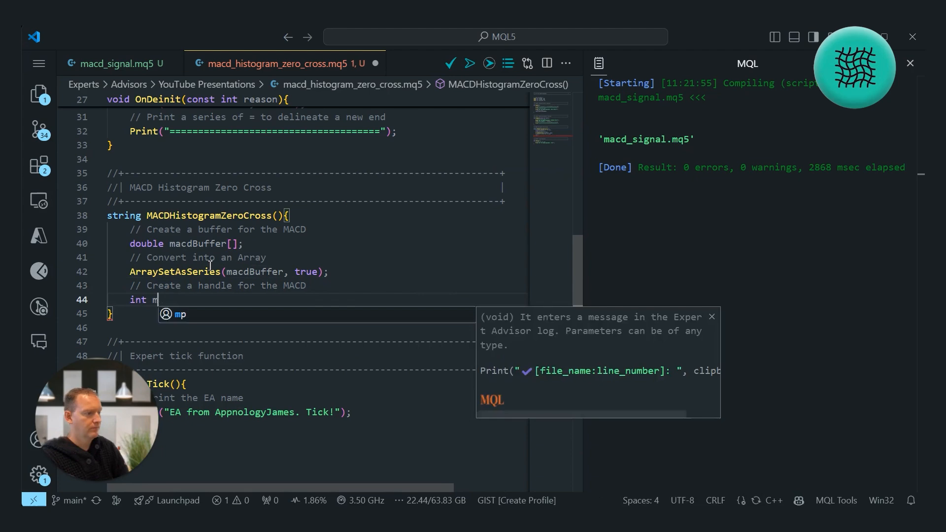
pyautogui.write('acdHandle = iMACD(_Symbol, _Period, fastEMA, slowEMA, signalSMA,')
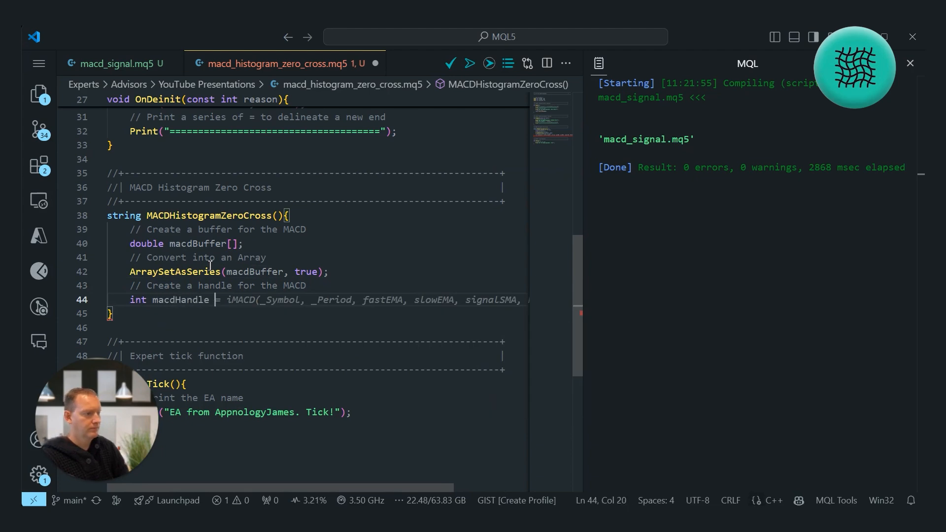
pyautogui.write('iMACD(')
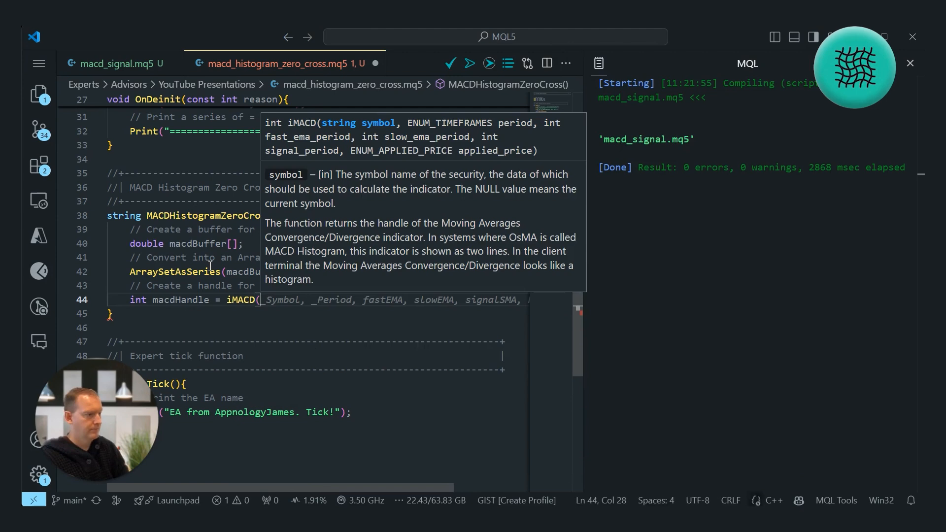
pyautogui.write('_Symbol, _Period, fastEMA, slowEMA, signalSMA,')
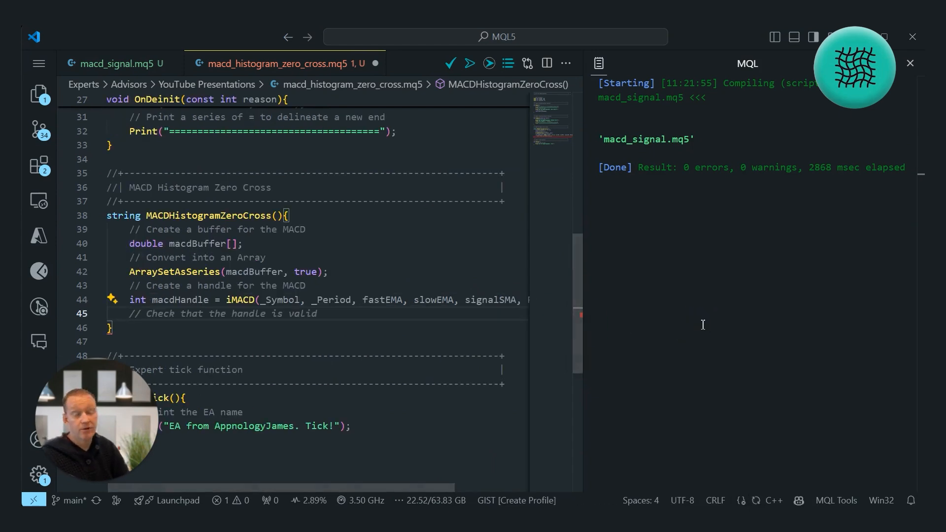
pyautogui.moveTo(278, 294)
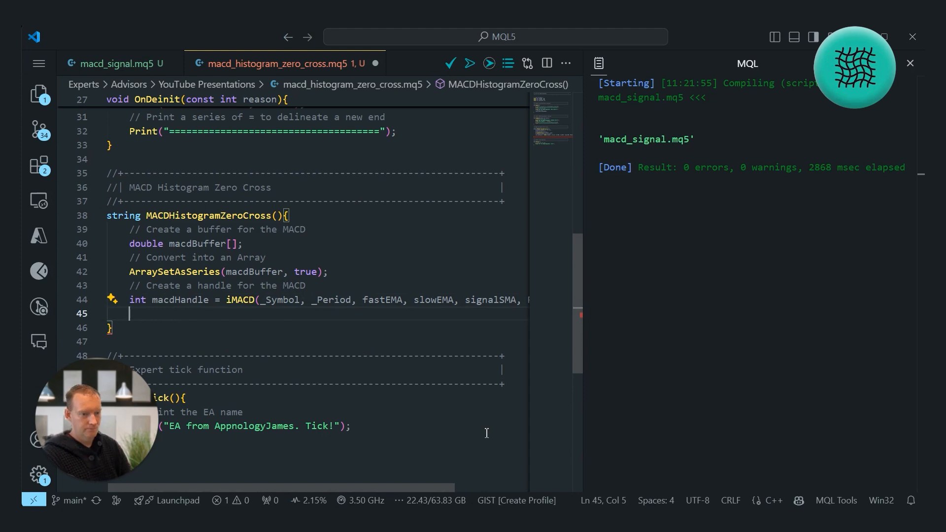
# Add an if(macdHandle == INVALID_HANDLE) check that prints and returns "Invalid MACD Handle"
pyautogui.write('// Check that the handle is valid')
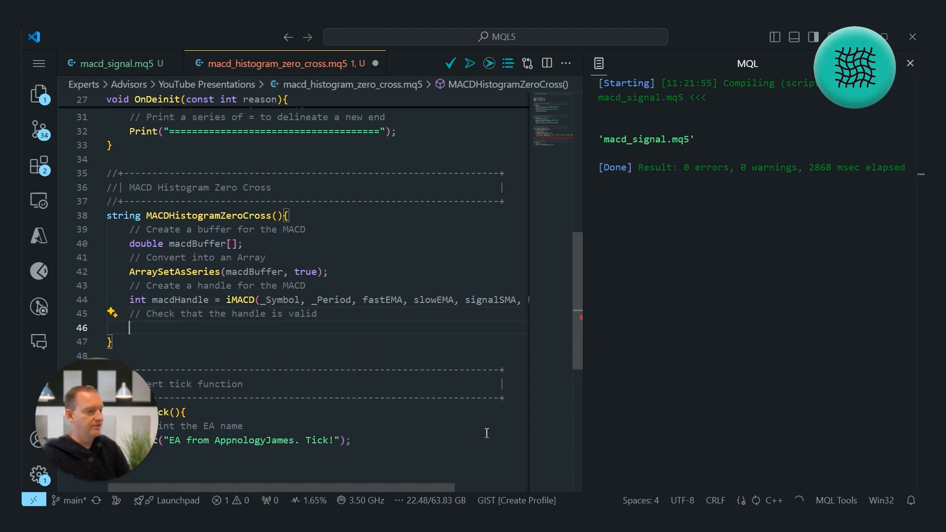
pyautogui.write('if(macdHandle')
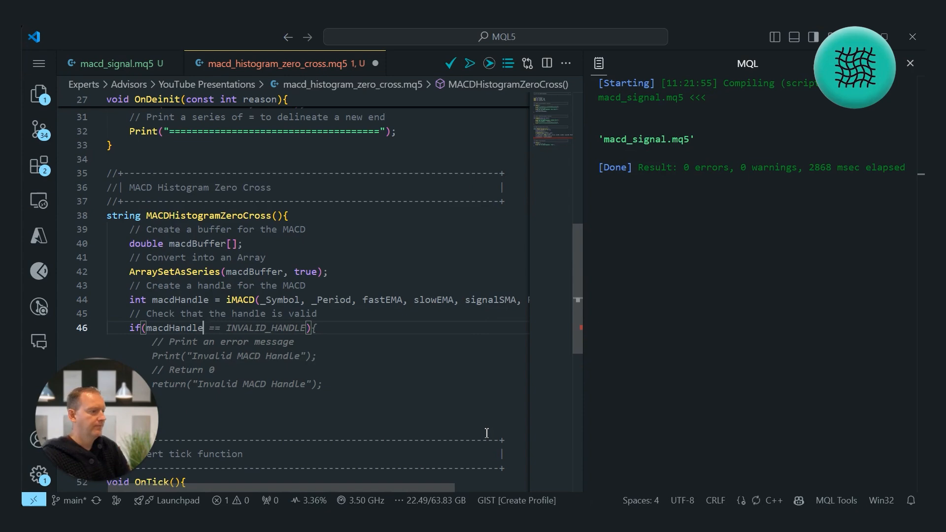
pyautogui.scroll(-3)
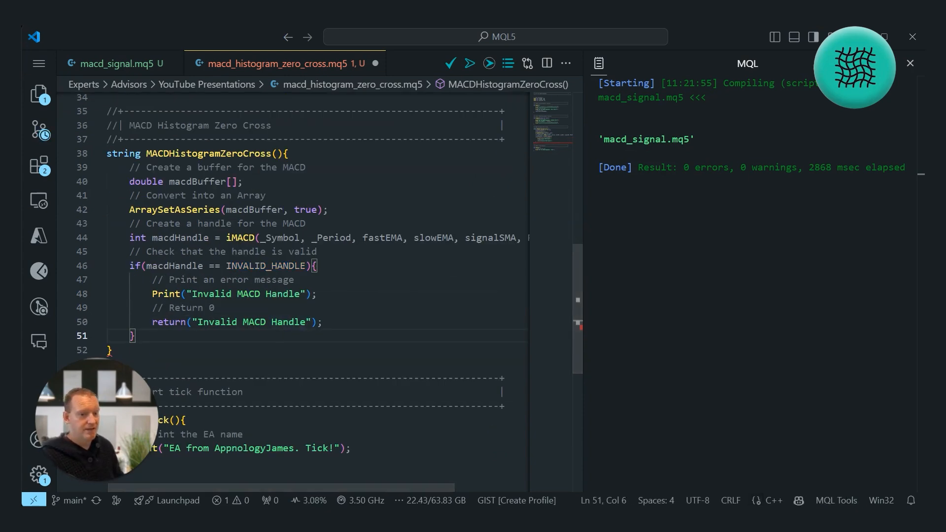
pyautogui.scroll(3)
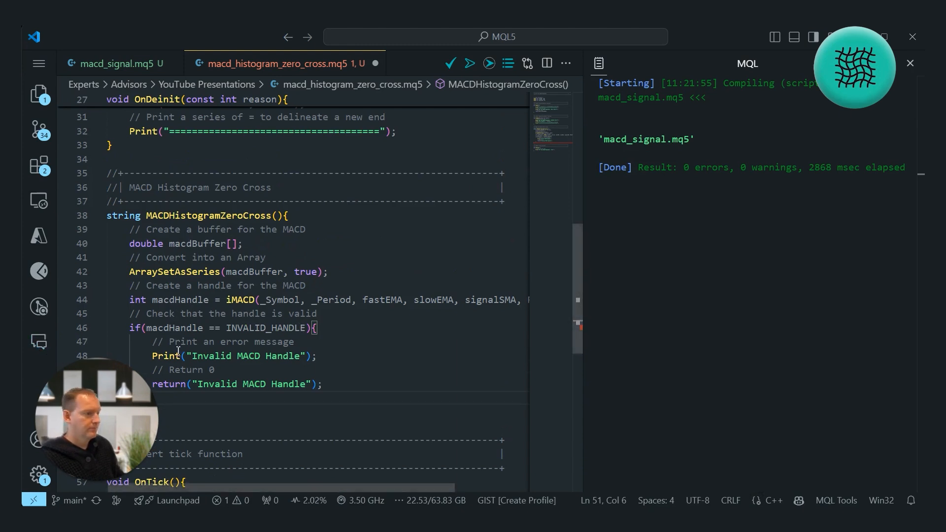
pyautogui.scroll(-3)
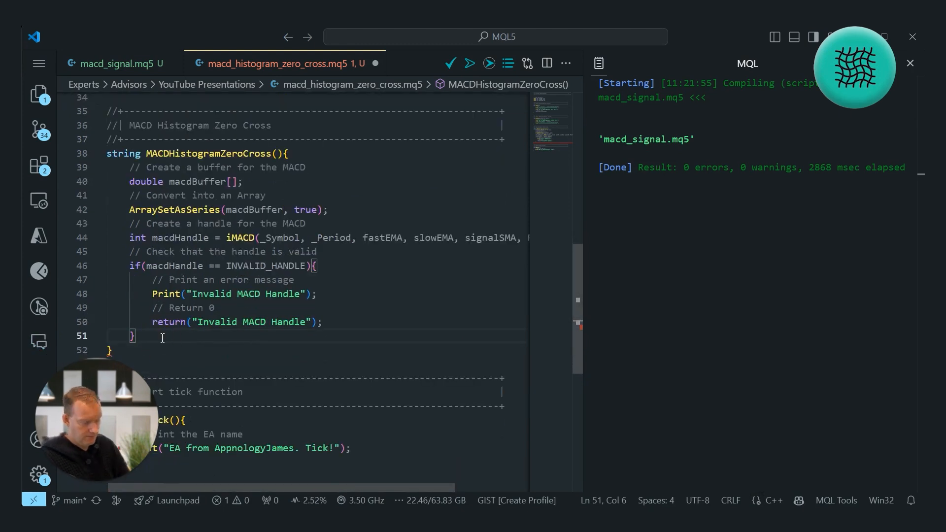
# Copy three histogram values with CopyBuffer(macdHandle, 0, 0, 3, macdBuffer) under a comment
pyautogui.write('// Add 1 to numCandles')
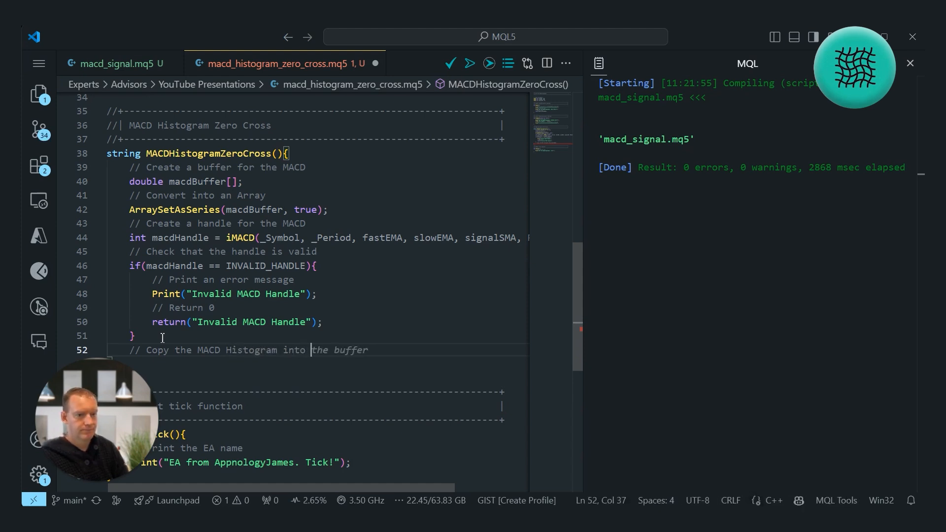
pyautogui.press('enter')
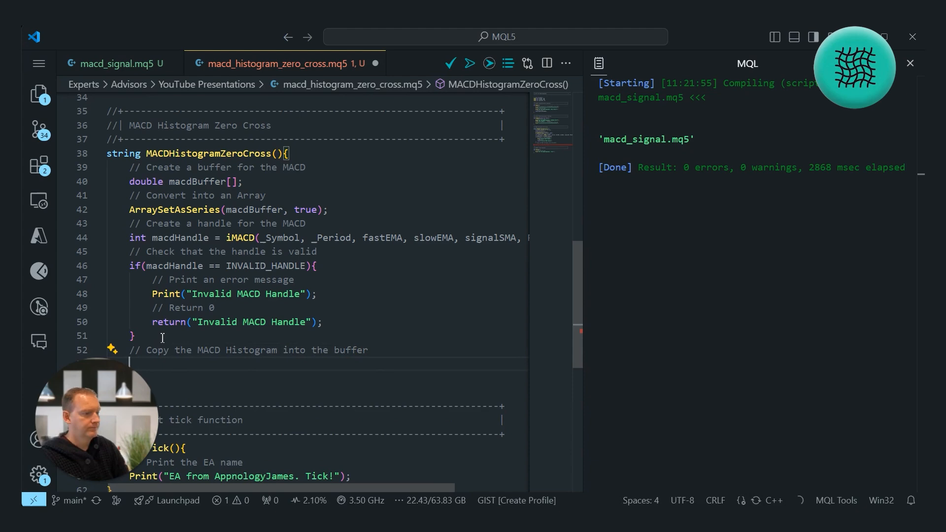
pyautogui.write('CopyBuff')
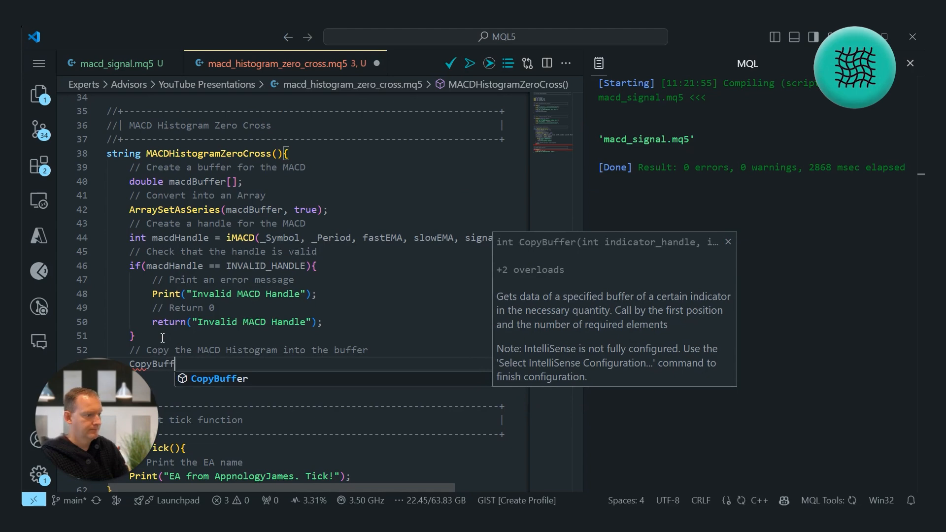
pyautogui.write('(Ma')
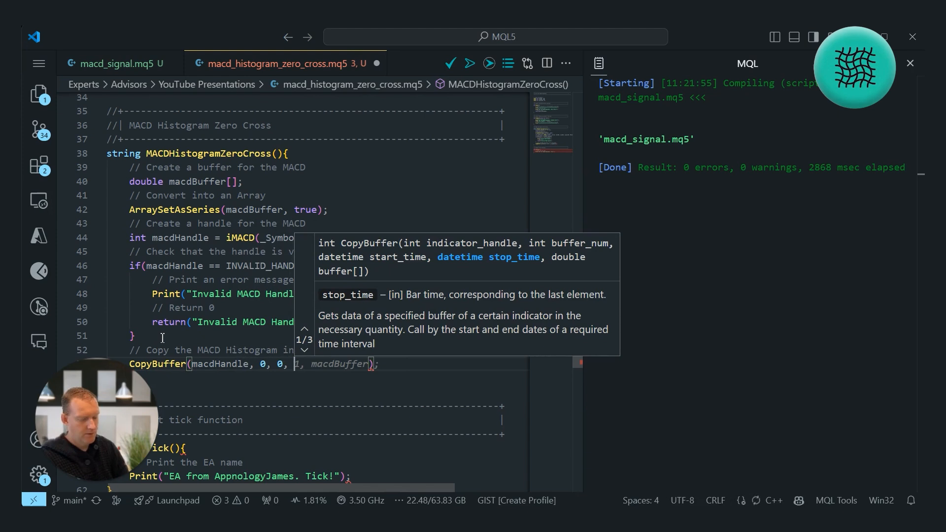
pyautogui.write('3, macdBuffer')
pyautogui.write('// Calculate the Zero Cross')
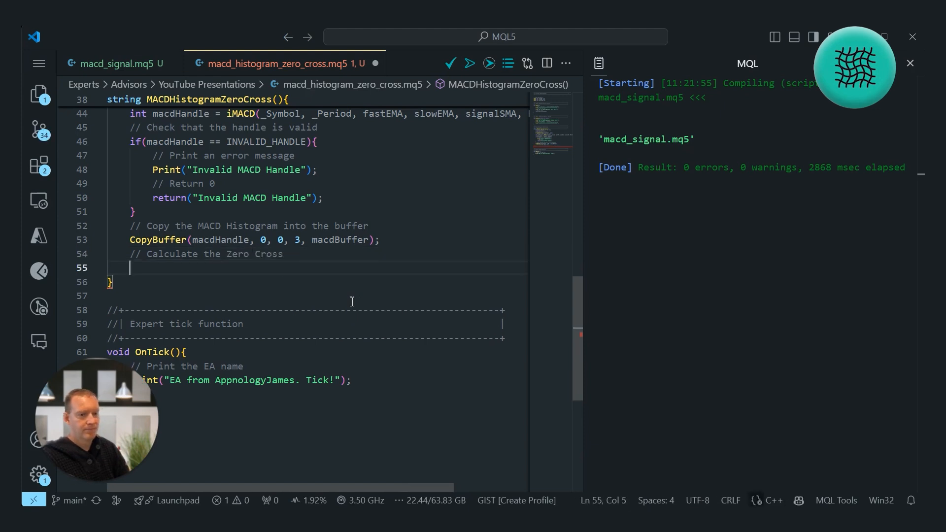
# Declare previousMACDHistogram = macdBuffer[1] and secondPreviousMACDHistogram = macdBuffer[2]
pyautogui.write('double p')
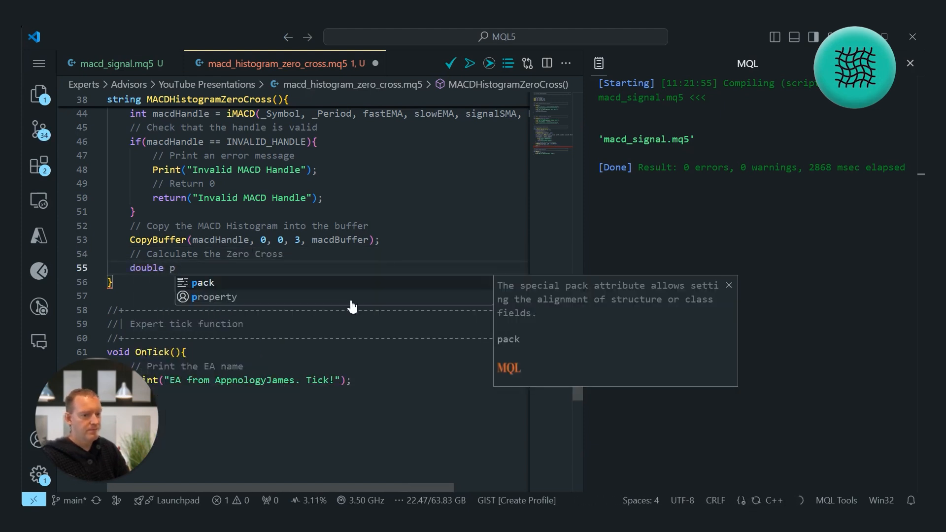
pyautogui.write('previousMACD = macdBuffer[1];')
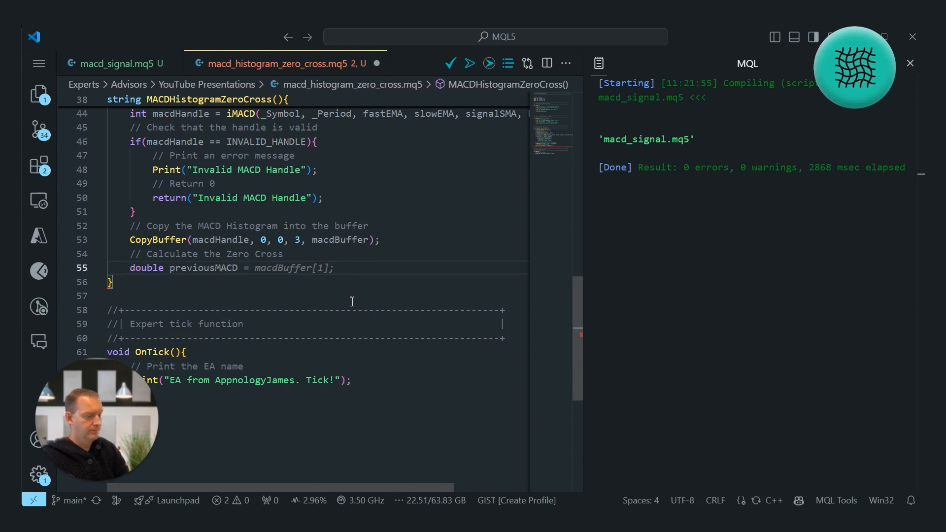
pyautogui.write('Histogram')
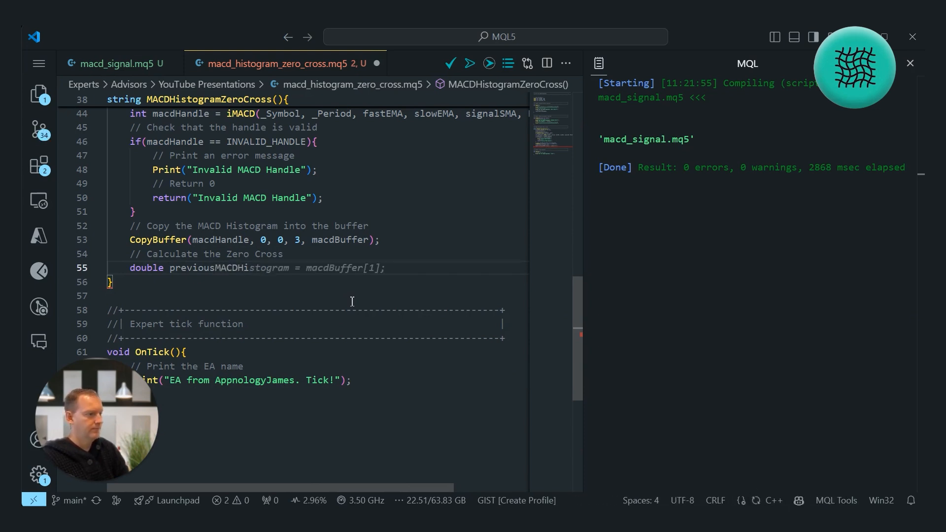
pyautogui.click(265, 268)
pyautogui.write('do')
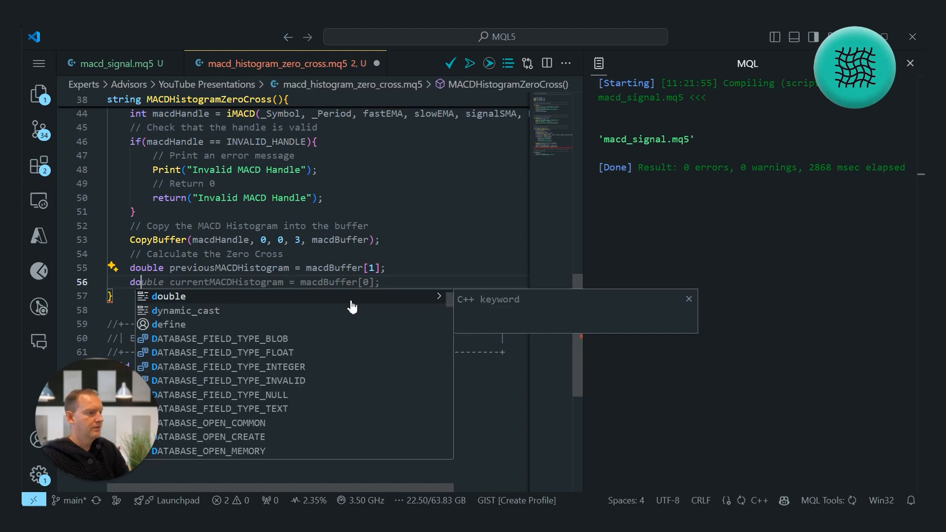
pyautogui.write('s')
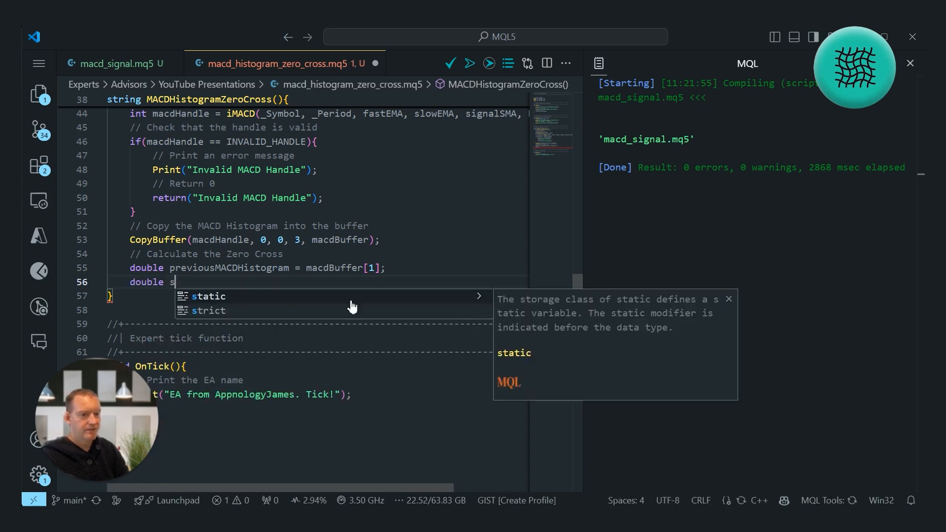
pyautogui.write('ecdonMACDHistogram = macdBuffer[0];')
pyautogui.write('//')
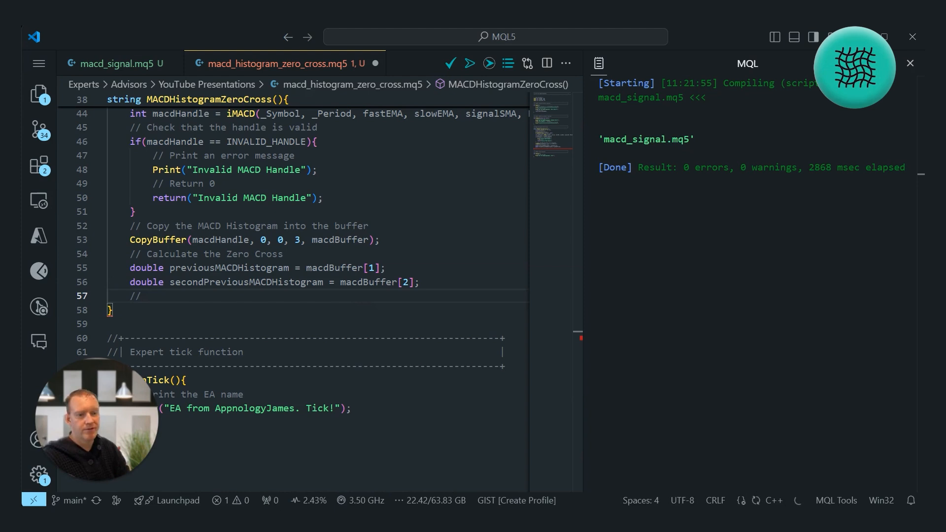
# Add a zero-line cross comment and the nested if checks on the histogram values
pyautogui.write('Check if the MACD Histogram has crossed the zero line')
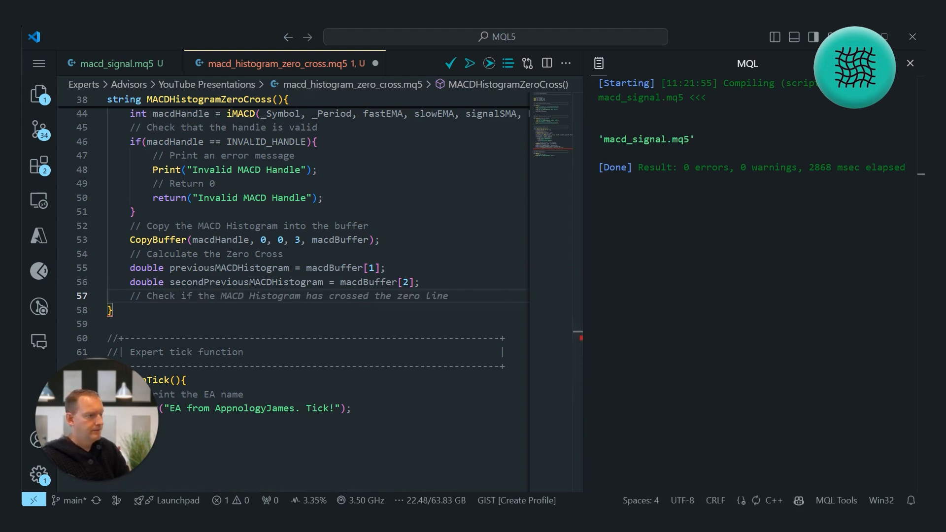
pyautogui.click(302, 295)
pyautogui.write(' second previous MACD Histogram is less than 0')
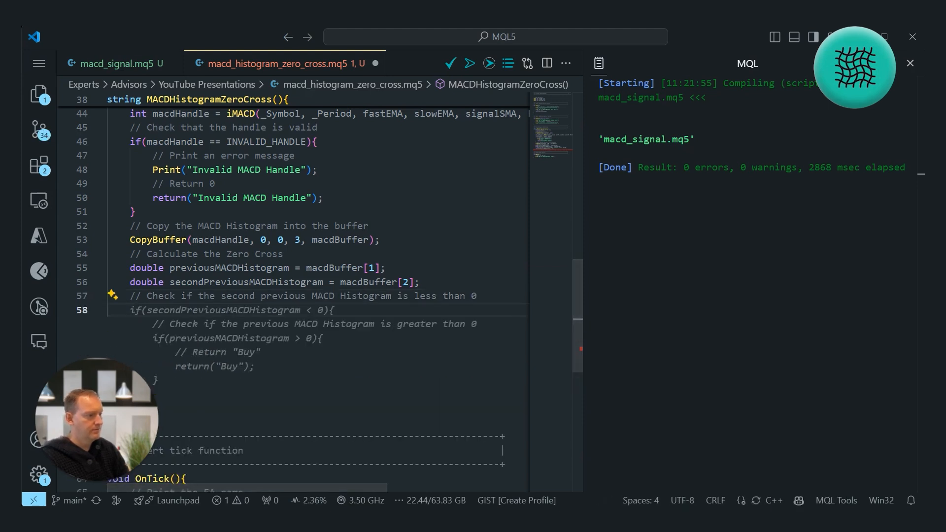
pyautogui.scroll(-3)
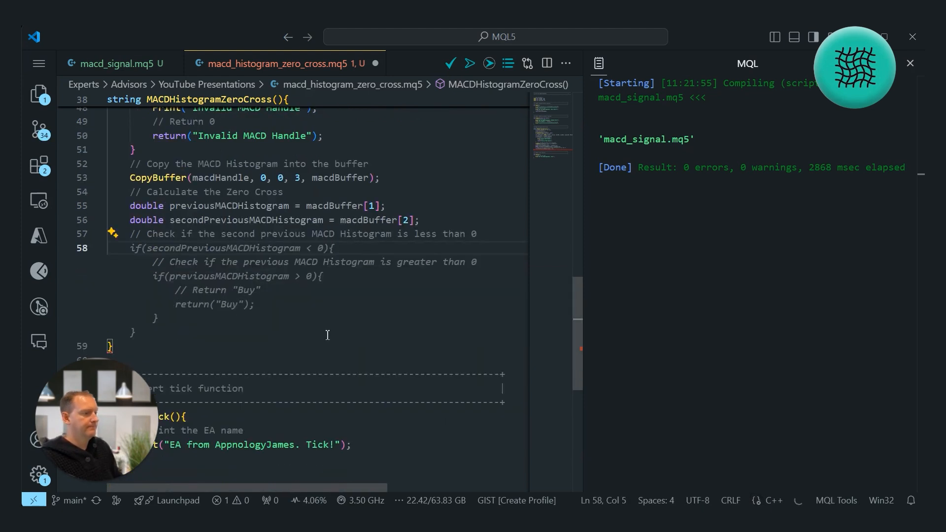
pyautogui.write('if')
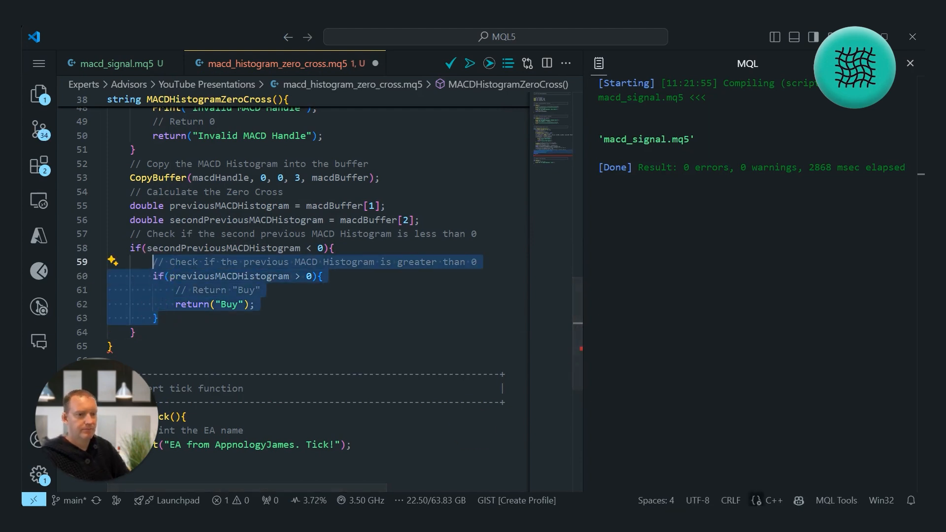
# Change the inner branch's return string and comment from "Buy" to "AboveZero"
pyautogui.click(181, 261)
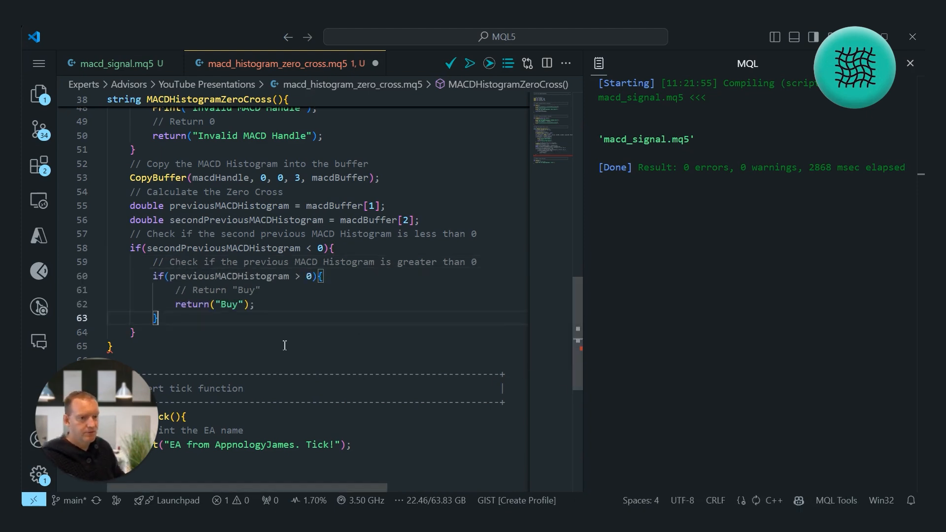
pyautogui.write('Above Zero Cross')
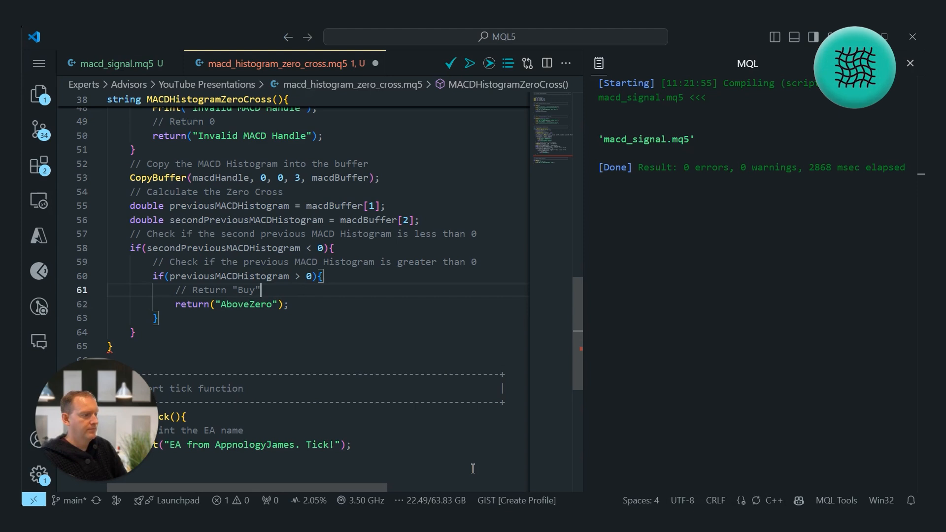
pyautogui.write('Av')
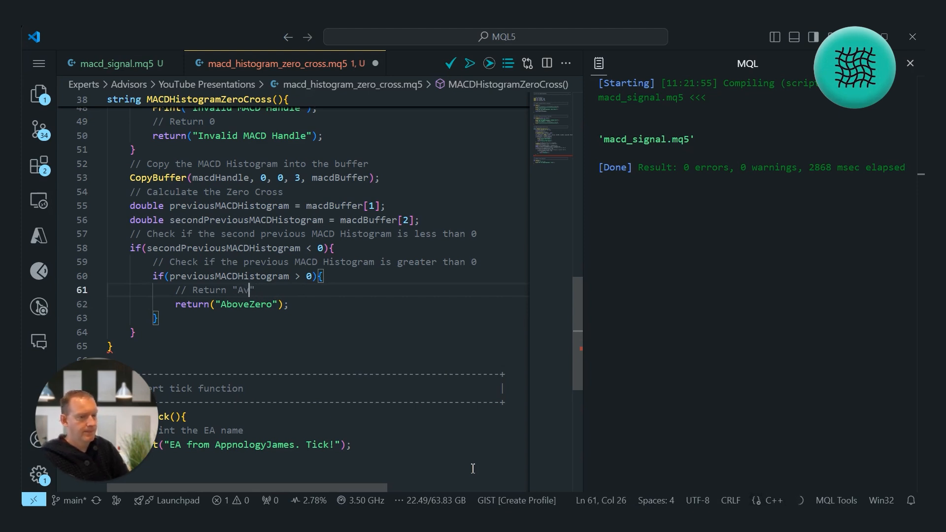
pyautogui.write('bove S')
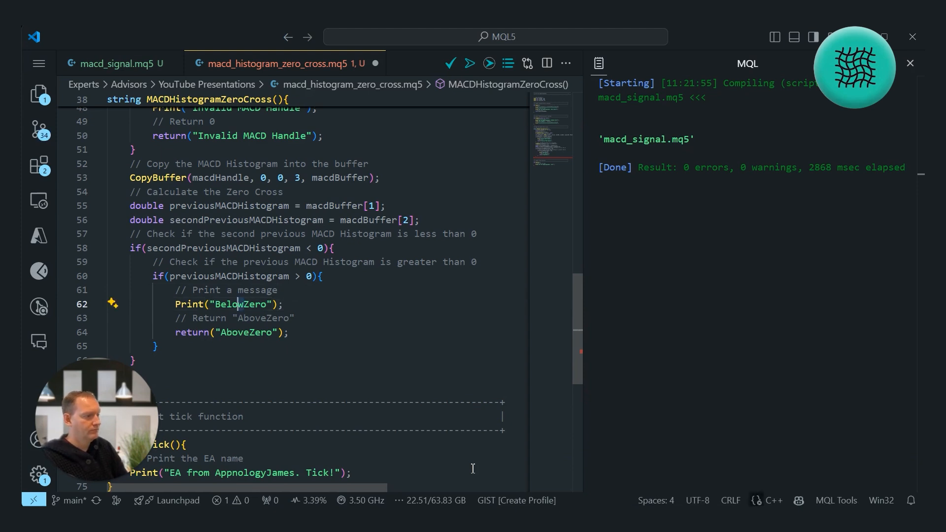
# Make the AboveZero branch print "MACD Histogram Zero Cross Detected!" before returning
pyautogui.click(273, 305)
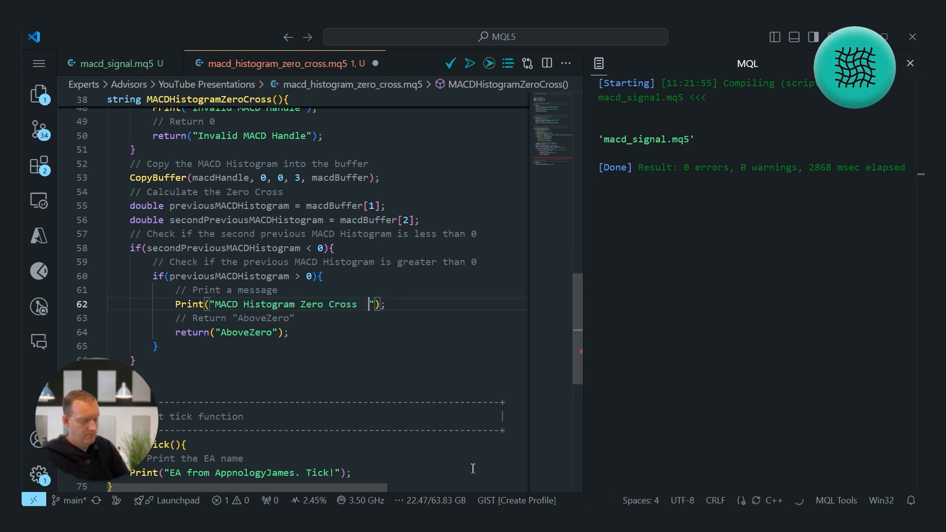
pyautogui.write('Detected')
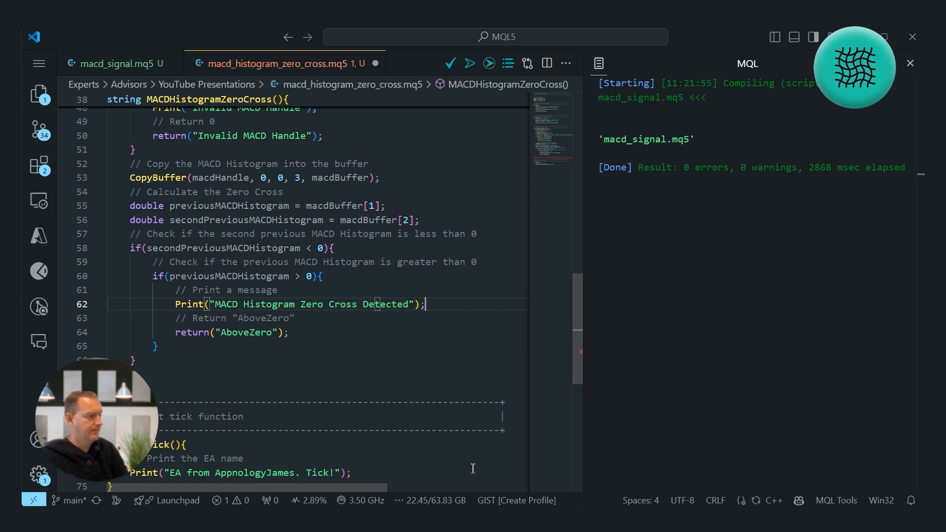
pyautogui.write('!')
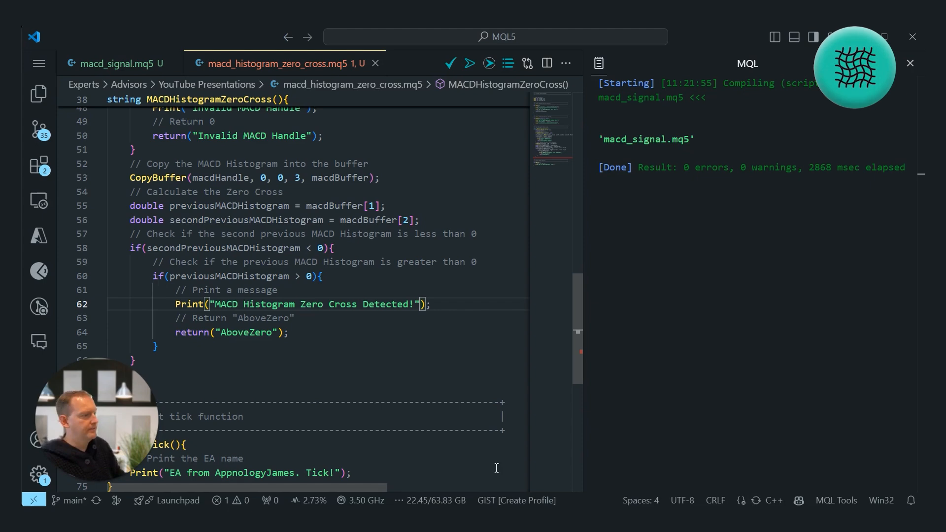
pyautogui.scroll(3)
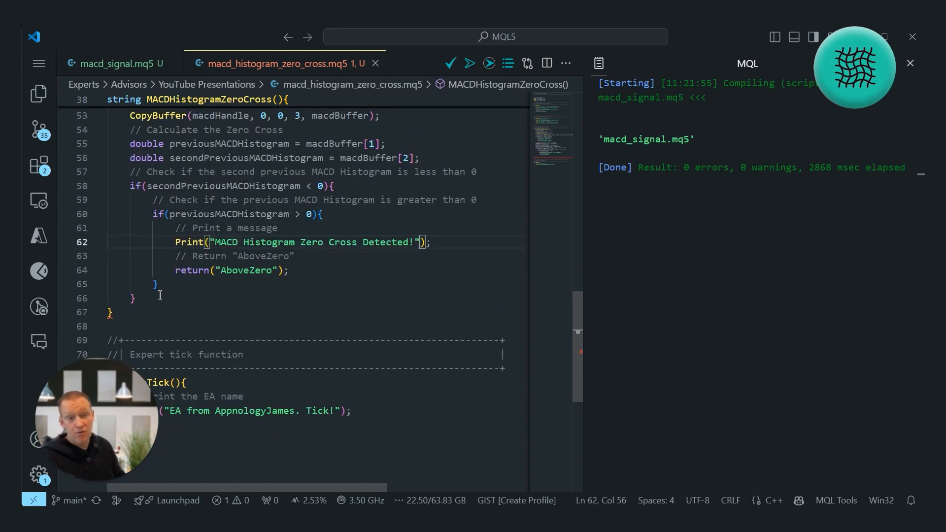
pyautogui.click(155, 284)
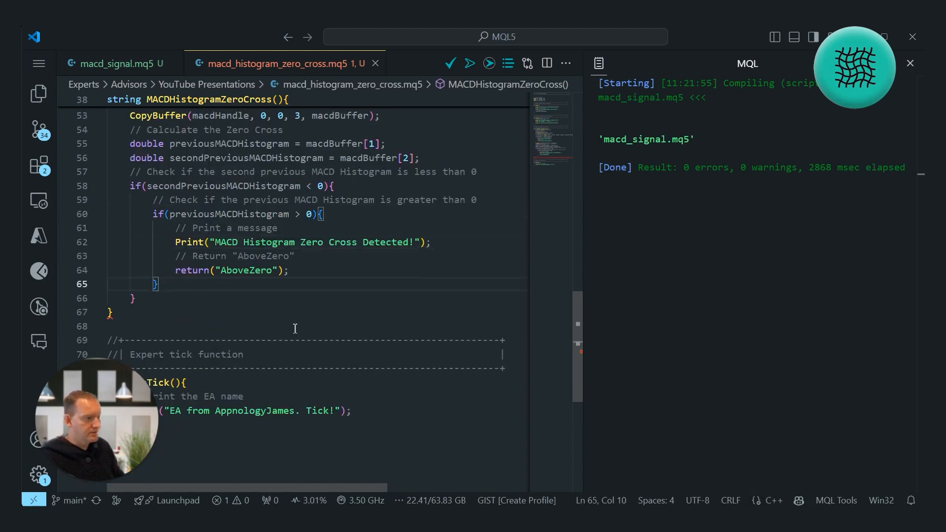
# Add return("NoCross"); after the inner block inside the outer below-zero check
pyautogui.press('enter')
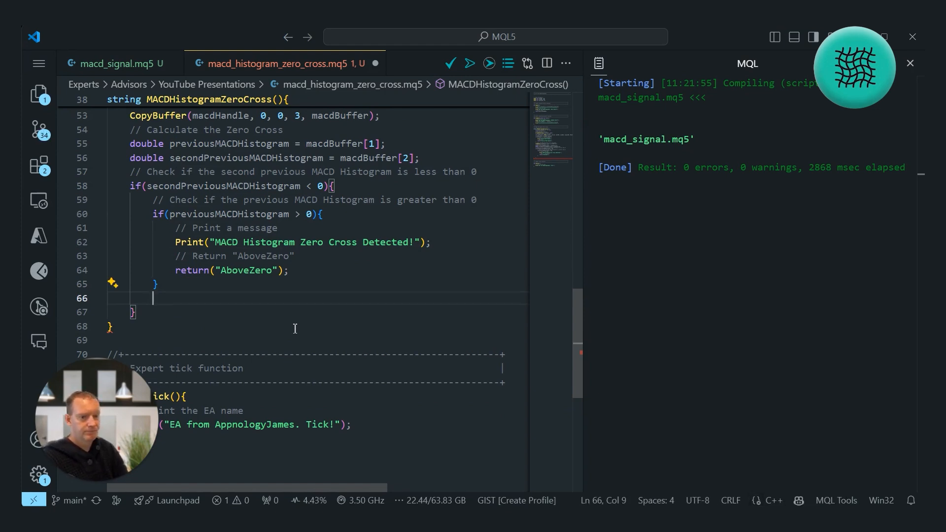
pyautogui.write('return("BelowZero");')
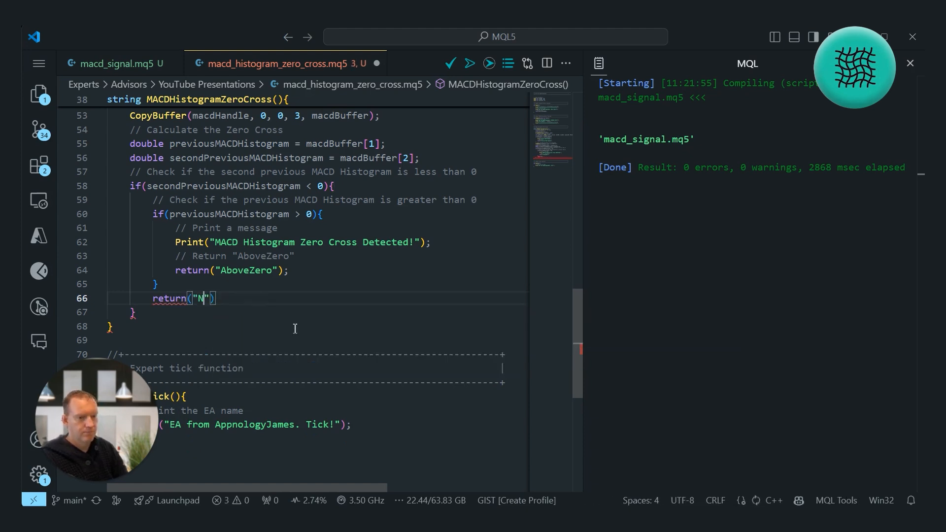
pyautogui.write('oCross')
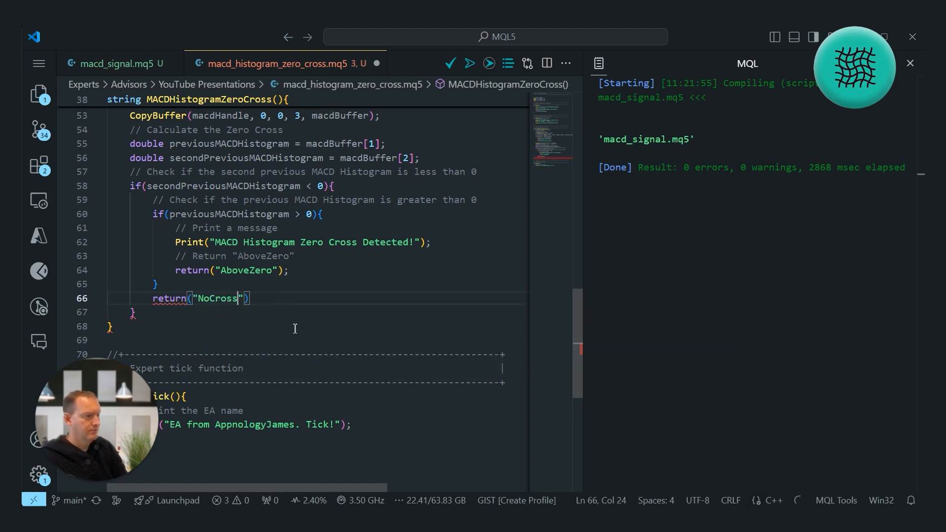
pyautogui.write(';')
pyautogui.write('//')
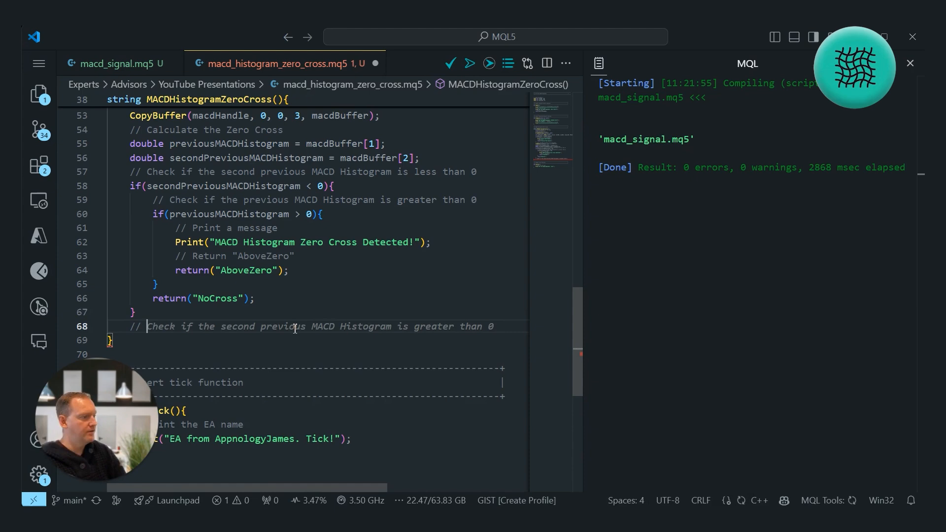
# Accept the mirrored downward-cross block returning "BelowZero" and add a final "NoCross" return
pyautogui.press('Return')
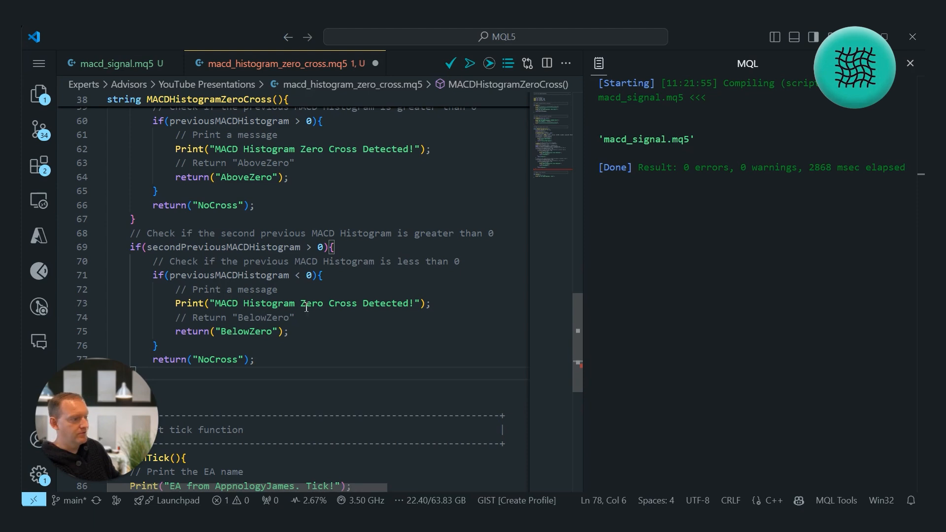
pyautogui.click(241, 331)
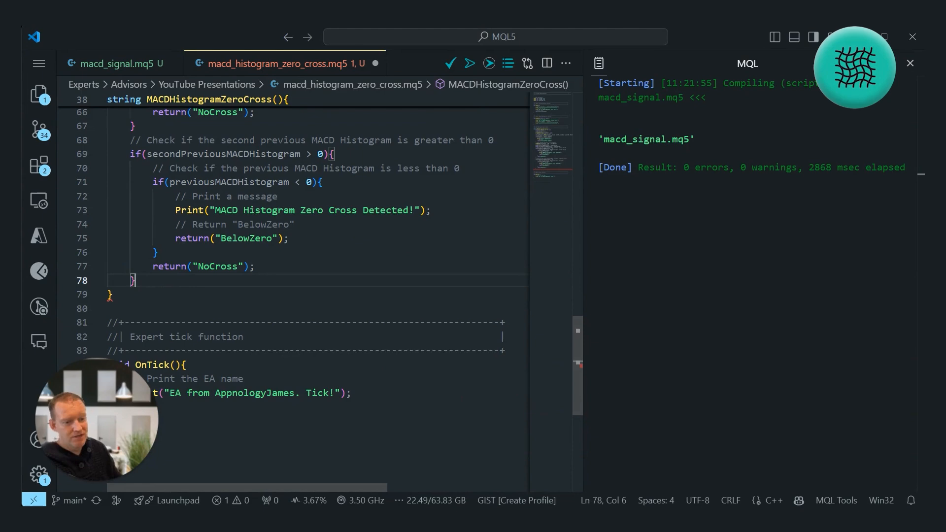
pyautogui.moveTo(44, 414)
pyautogui.write('return("NoCross");')
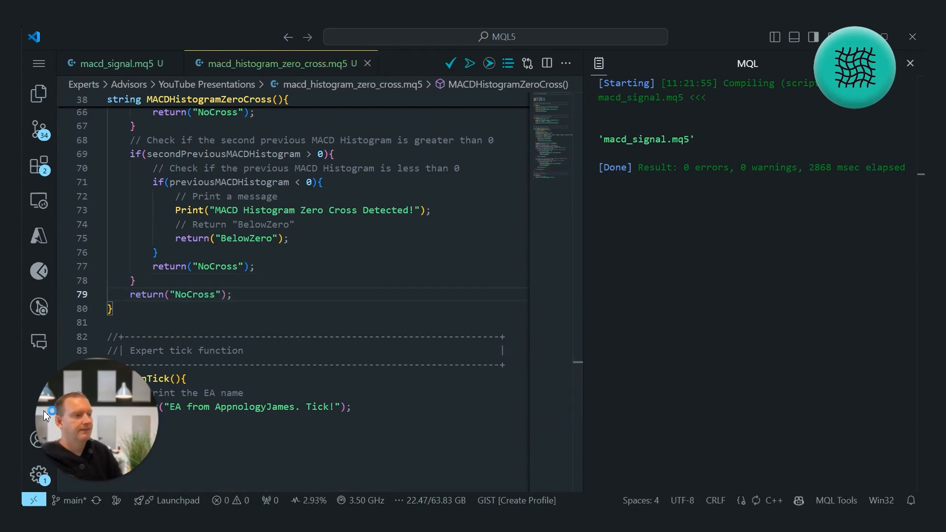
pyautogui.scroll(3)
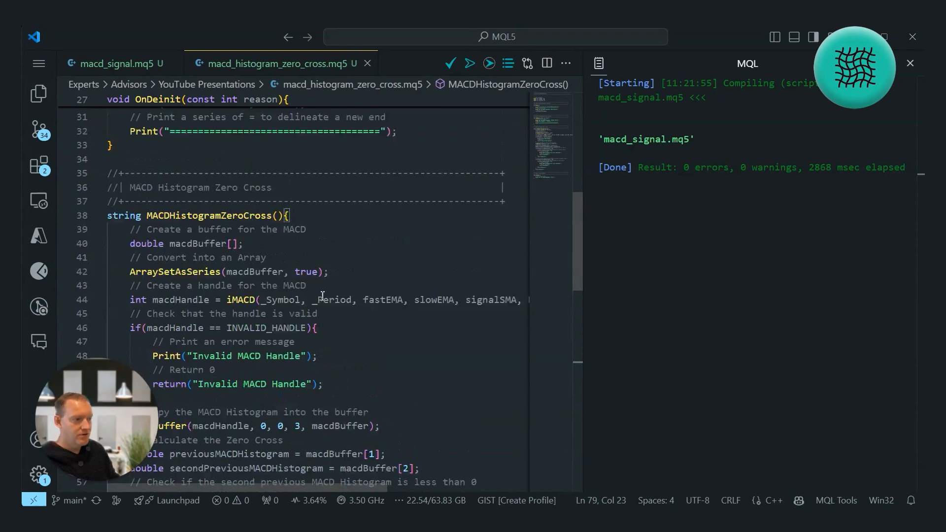
# Write '// Check for a MACD Histogram Zero Cross' inside OnTick under the Print line
pyautogui.scroll(-3)
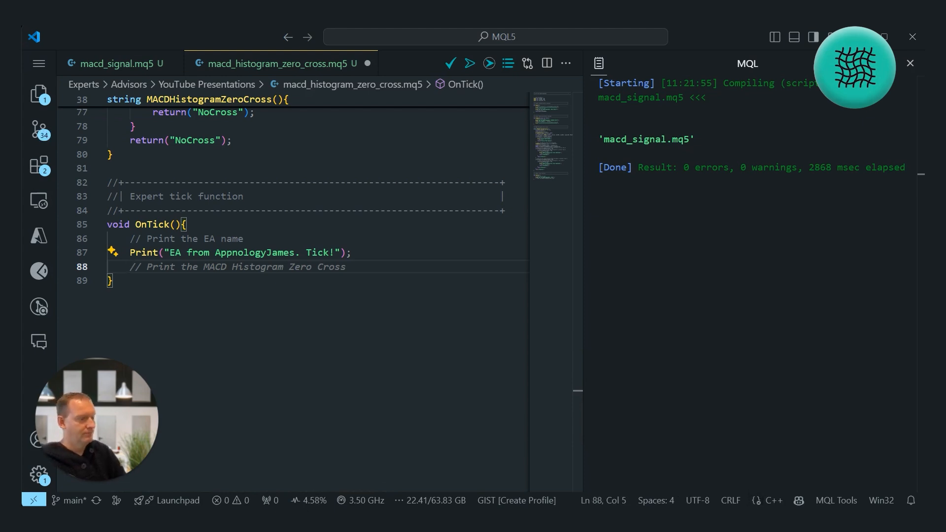
pyautogui.write('Ch')
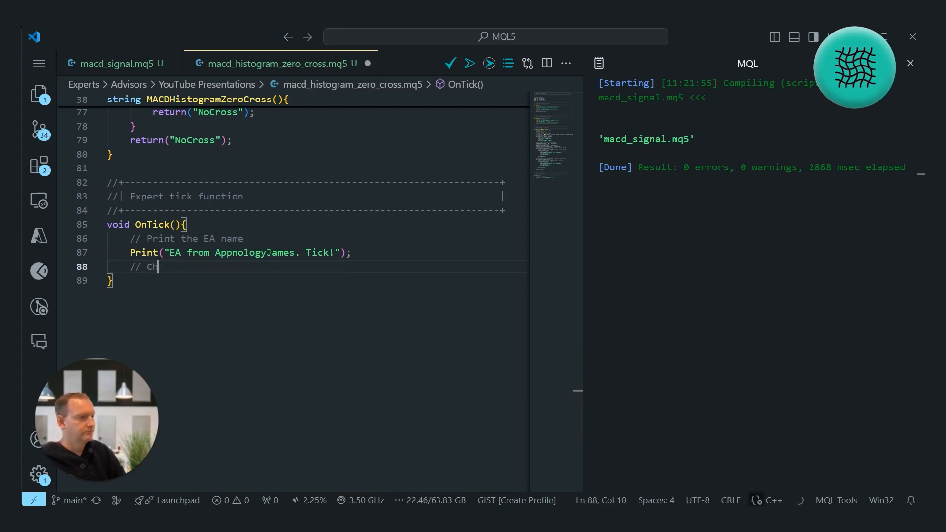
pyautogui.write('eck for a MACD Histogram Zero Cross')
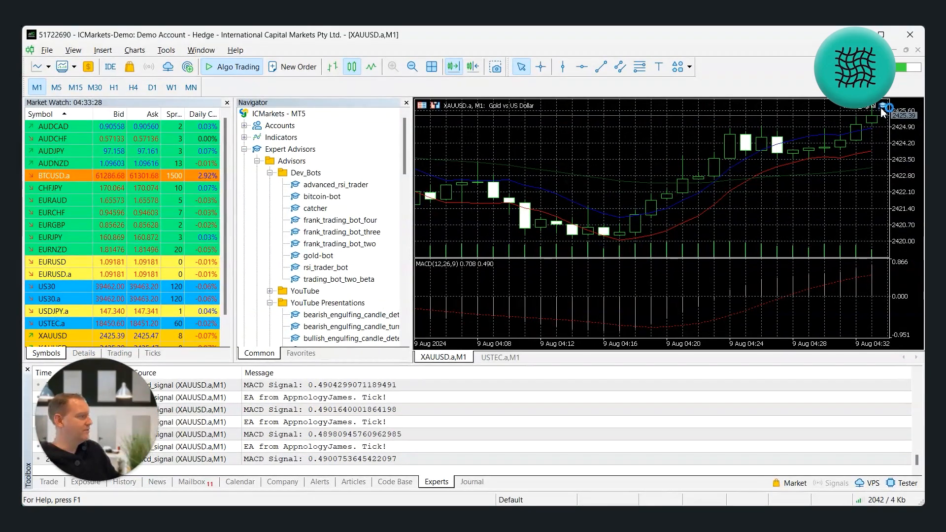
# Pick the macd_histogram_zero_cross advisor from Navigator's YouTube Presentations folder after macd_signal exits
pyautogui.scroll(-3)
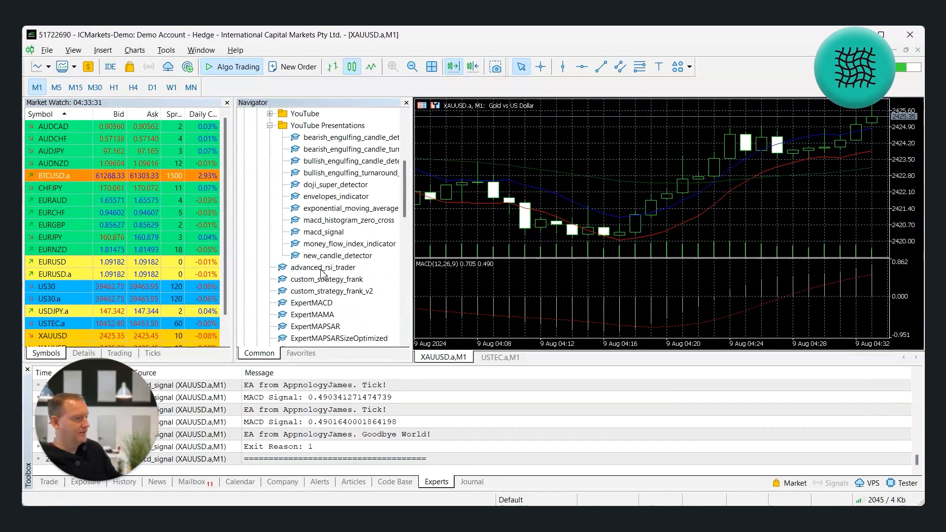
pyautogui.rightClick(329, 125)
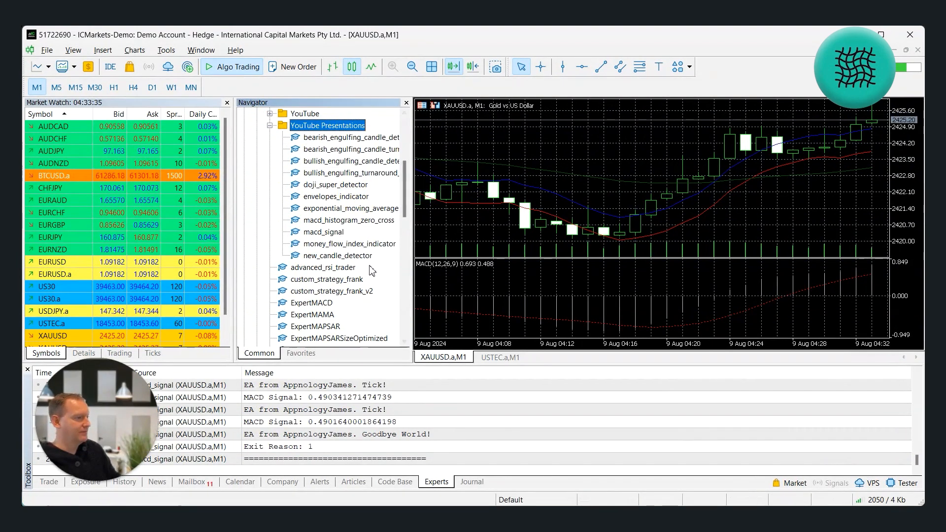
pyautogui.click(349, 220)
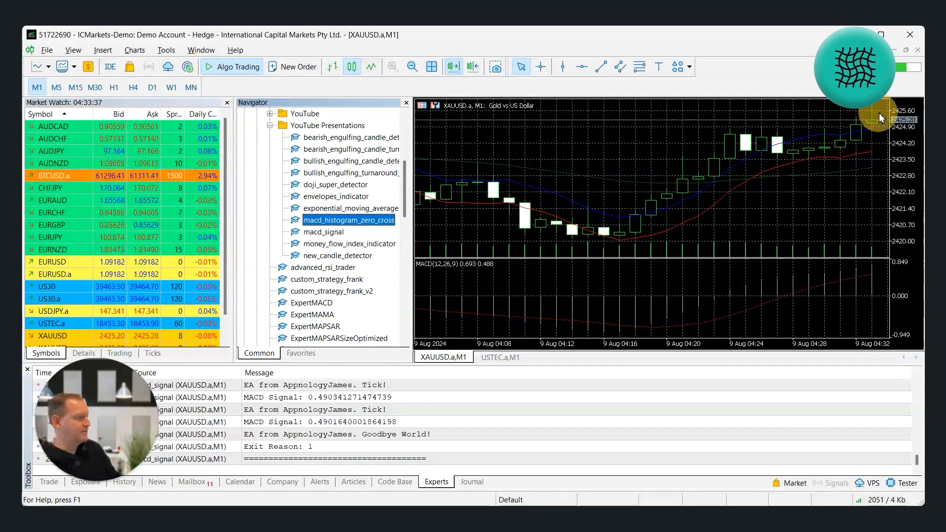